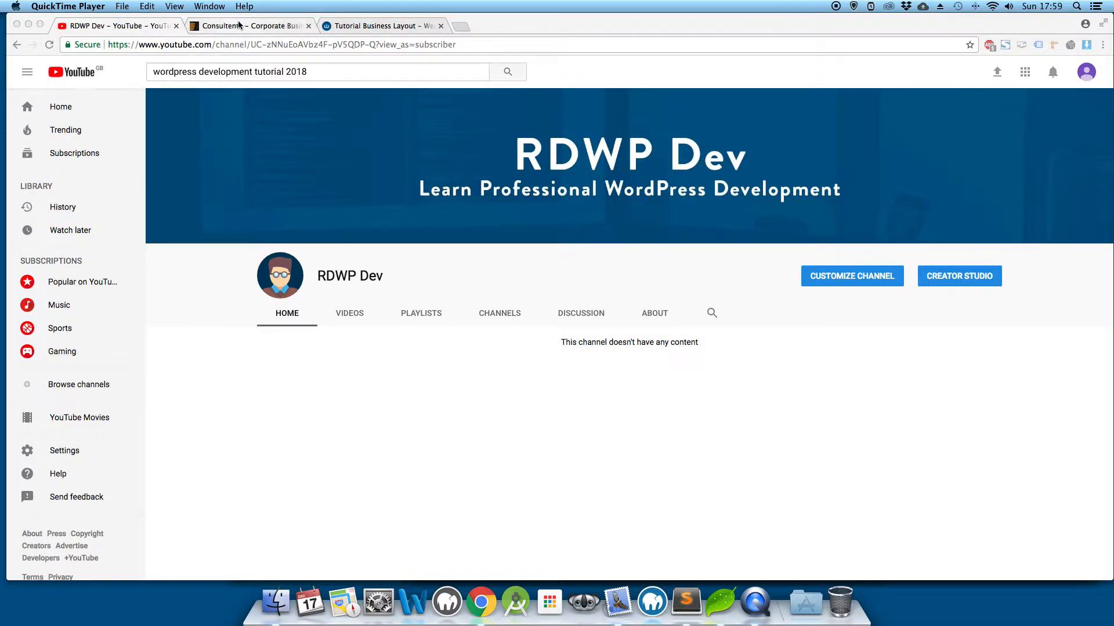
# - Switch to the Consultente theme preview tab to view its homepage hero banner
pyautogui.click(249, 25)
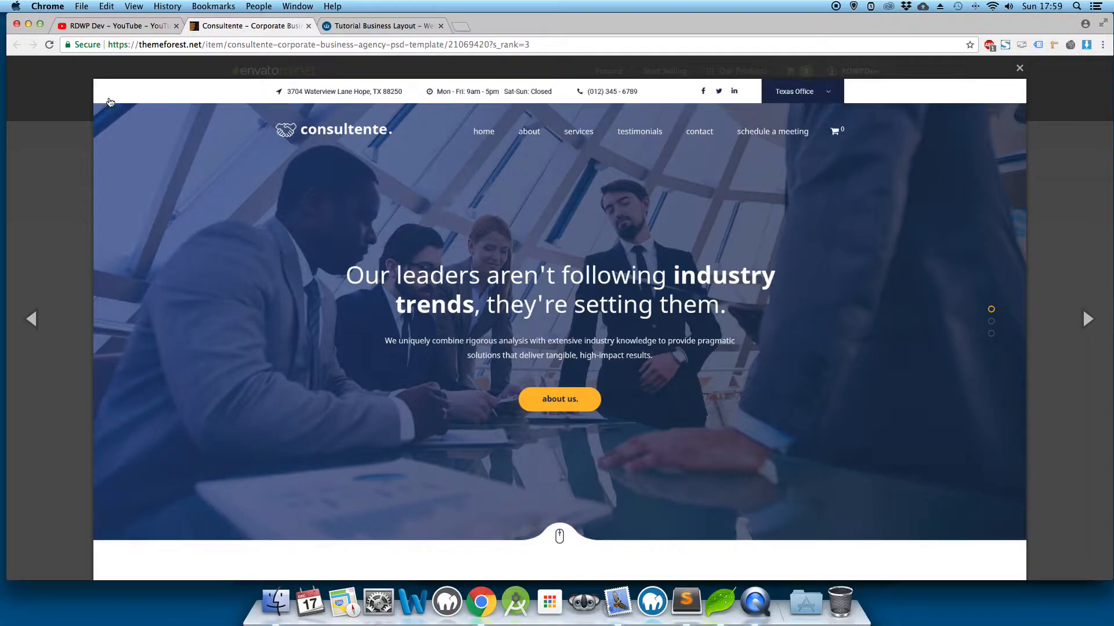
pyautogui.moveTo(178, 160)
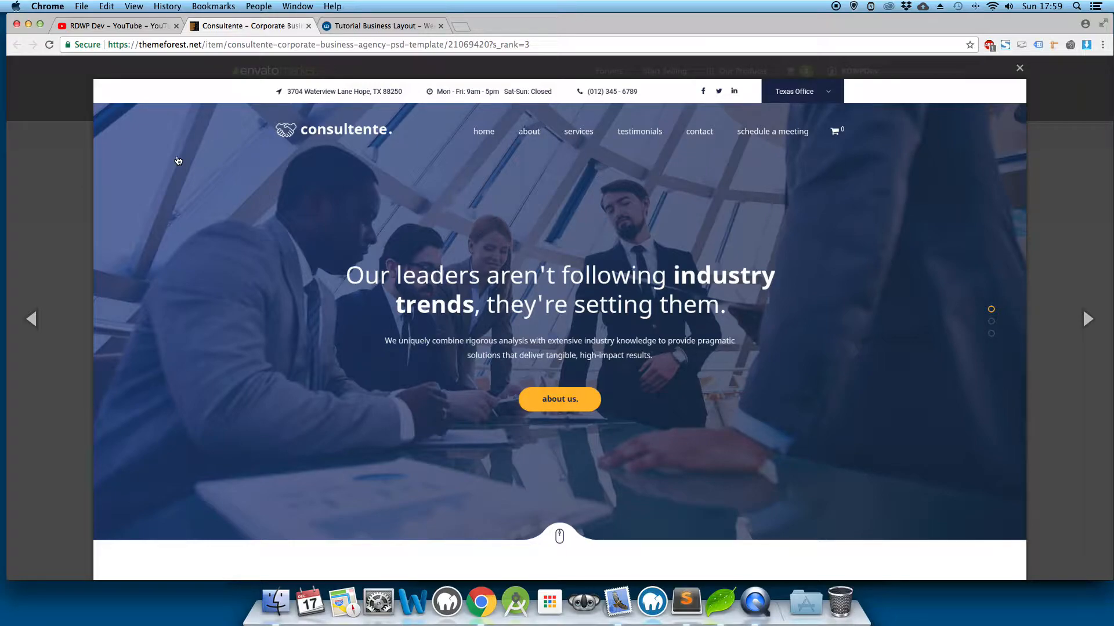
pyautogui.moveTo(111, 93)
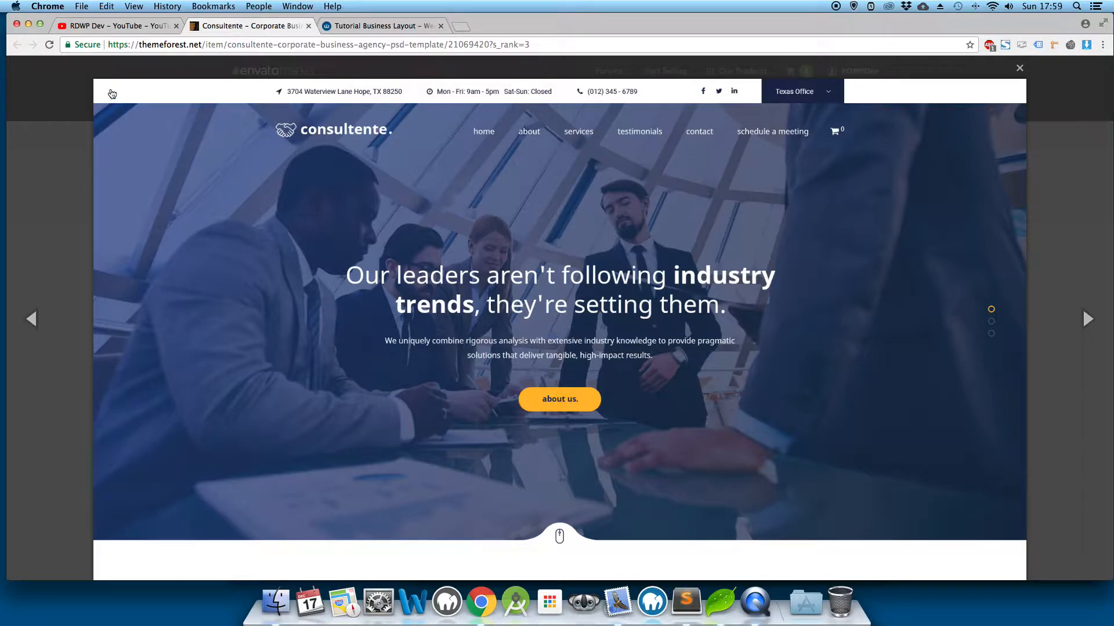
pyautogui.moveTo(390, 311)
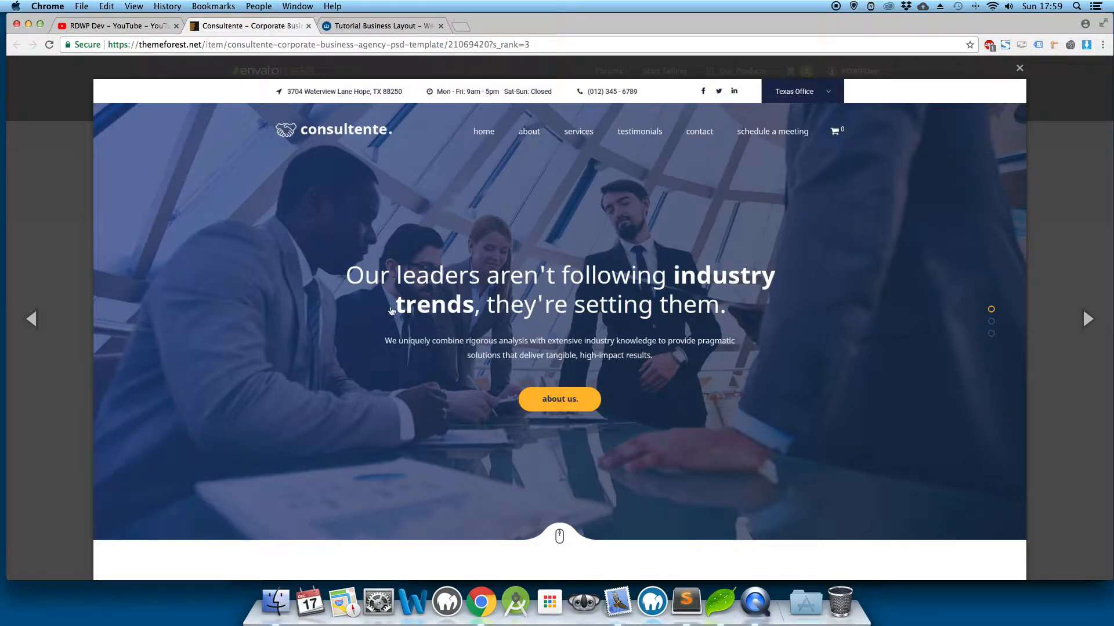
pyautogui.moveTo(345, 303)
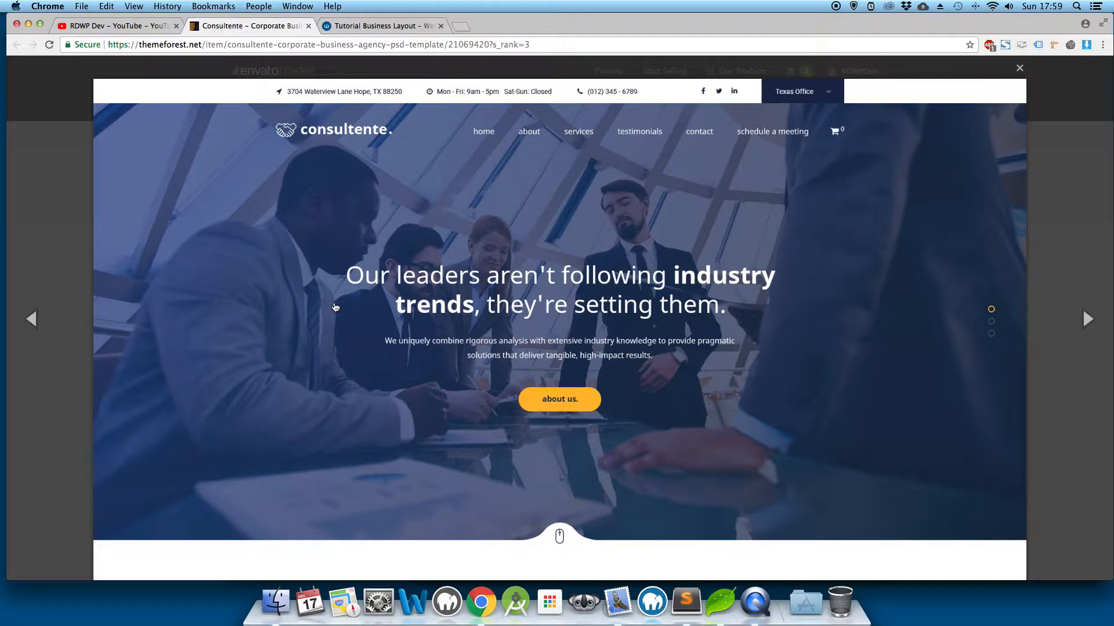
pyautogui.moveTo(495, 286)
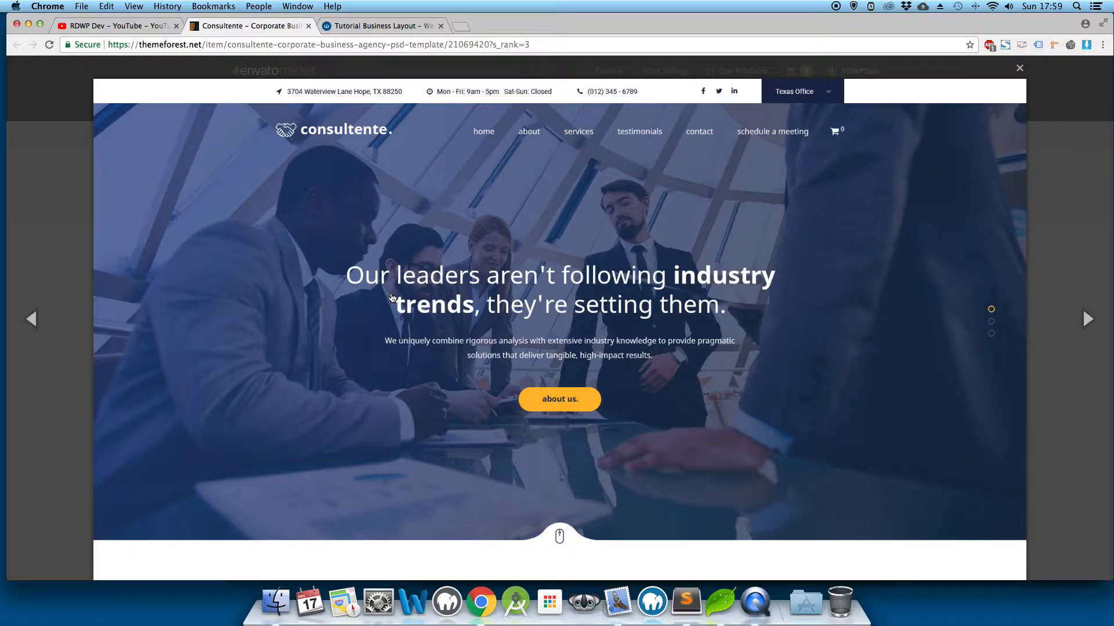
pyautogui.moveTo(625, 335)
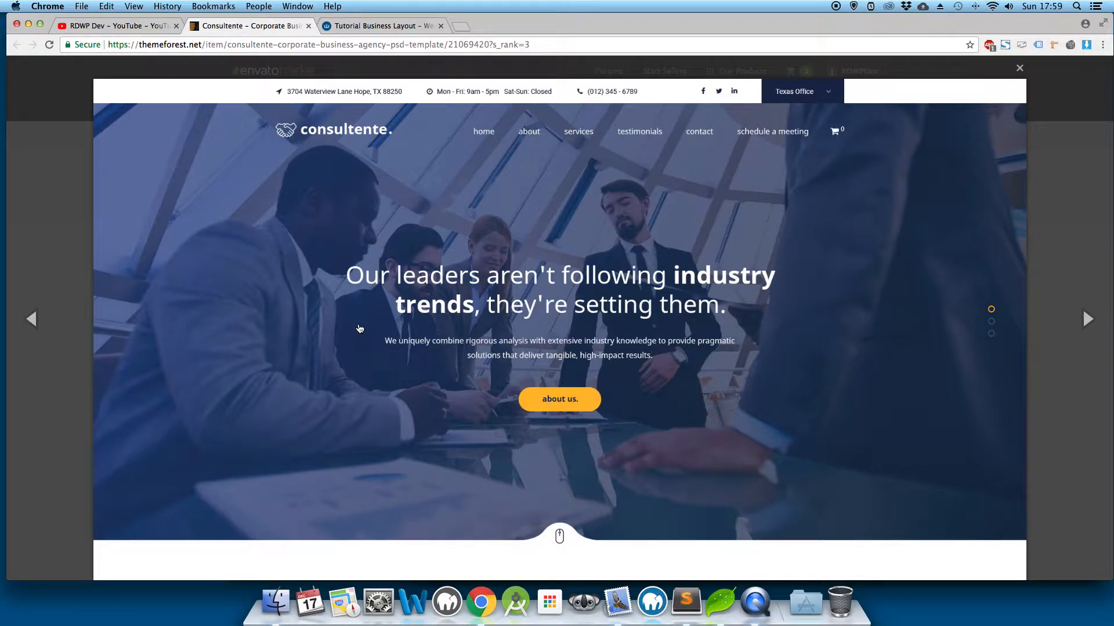
pyautogui.moveTo(640, 178)
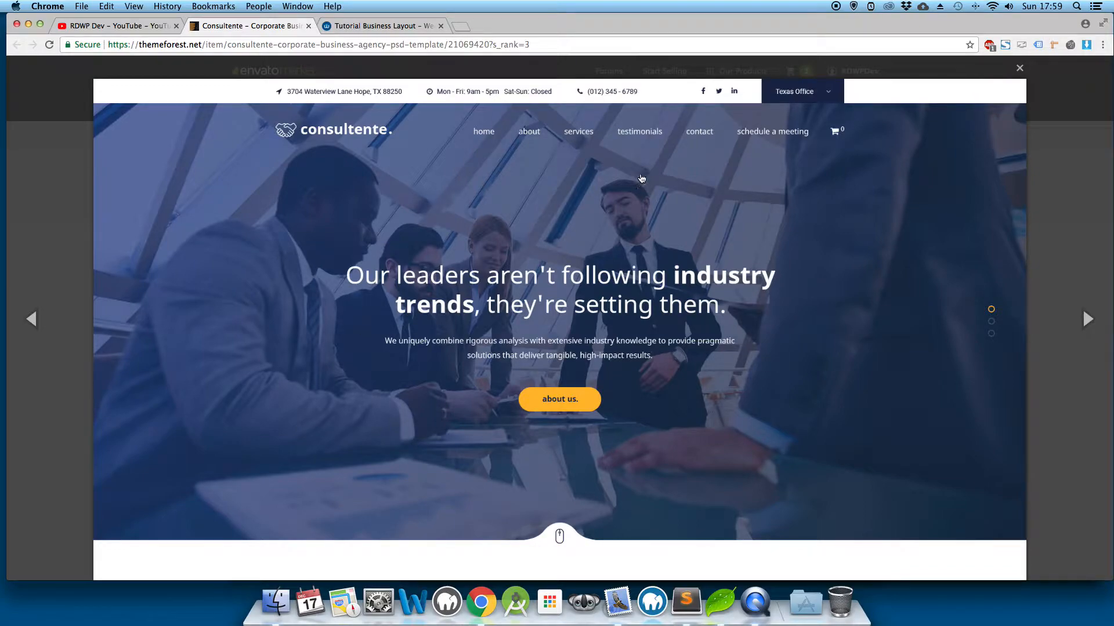
pyautogui.moveTo(630, 177)
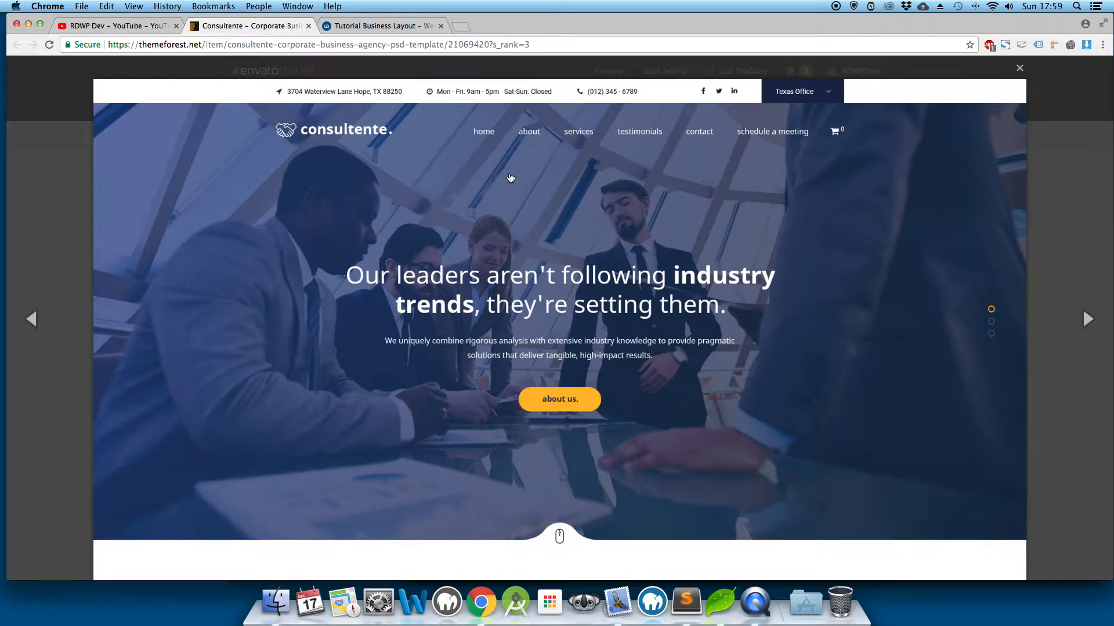
pyautogui.moveTo(465, 207)
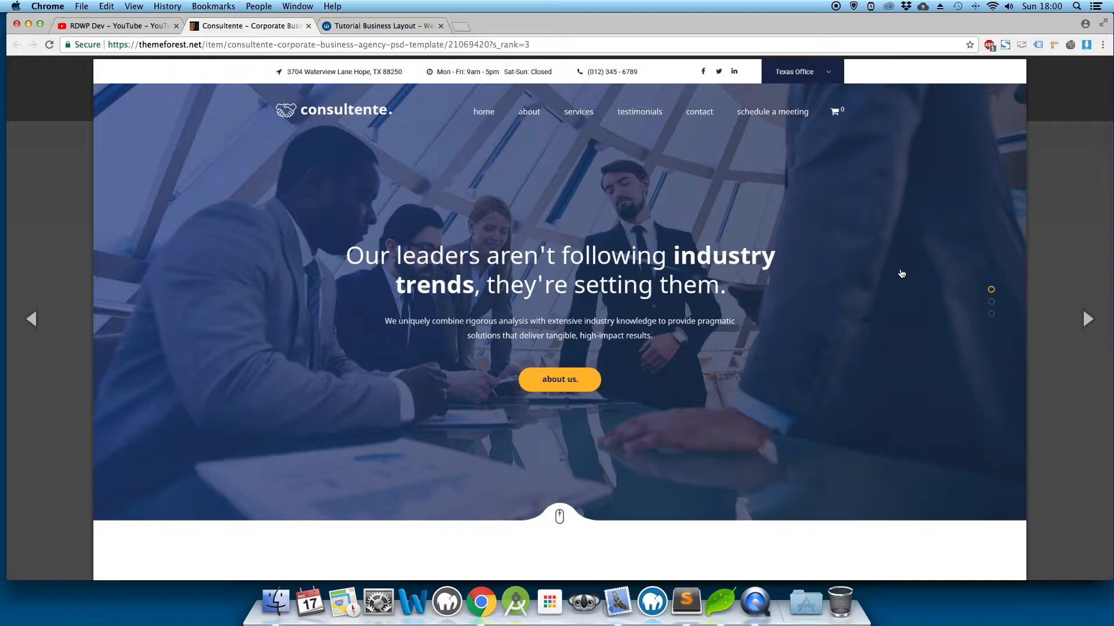
pyautogui.moveTo(875, 112)
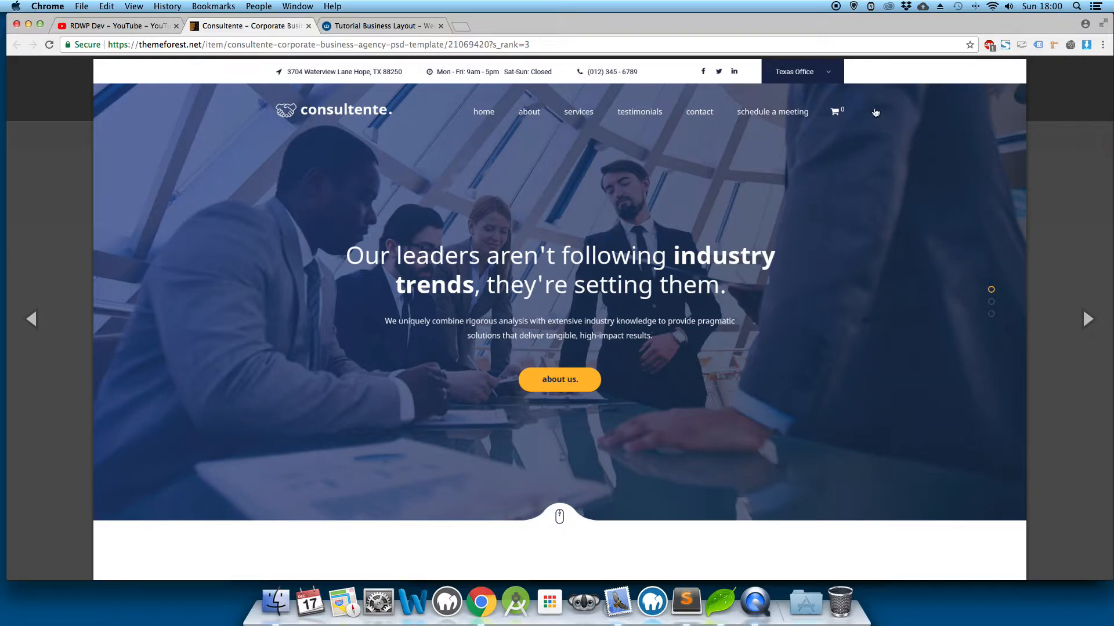
pyautogui.moveTo(842, 71)
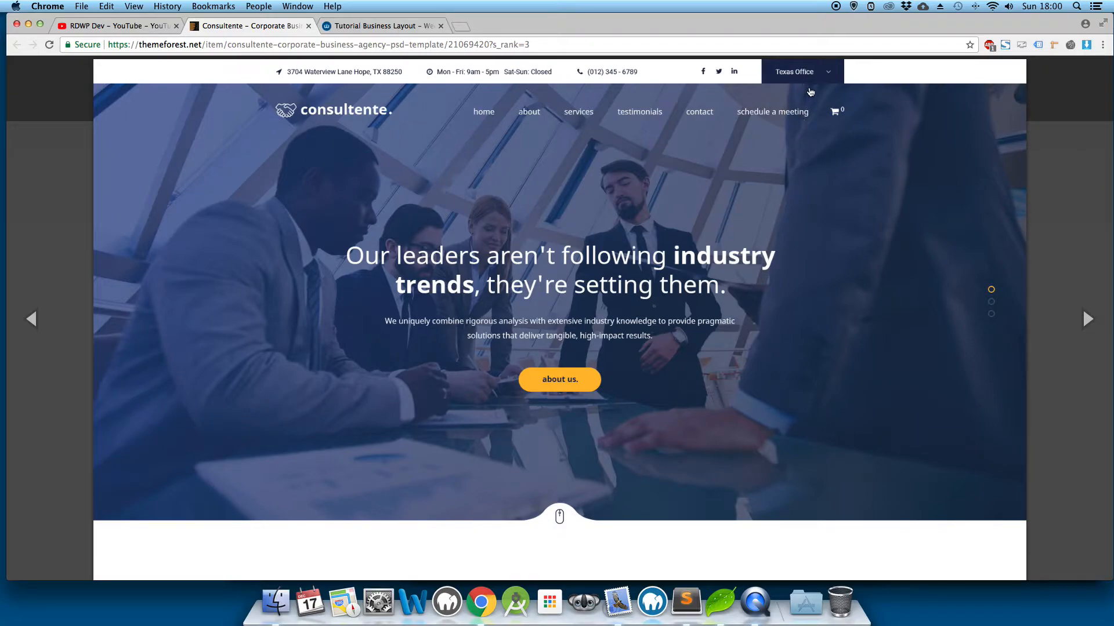
pyautogui.moveTo(591, 76)
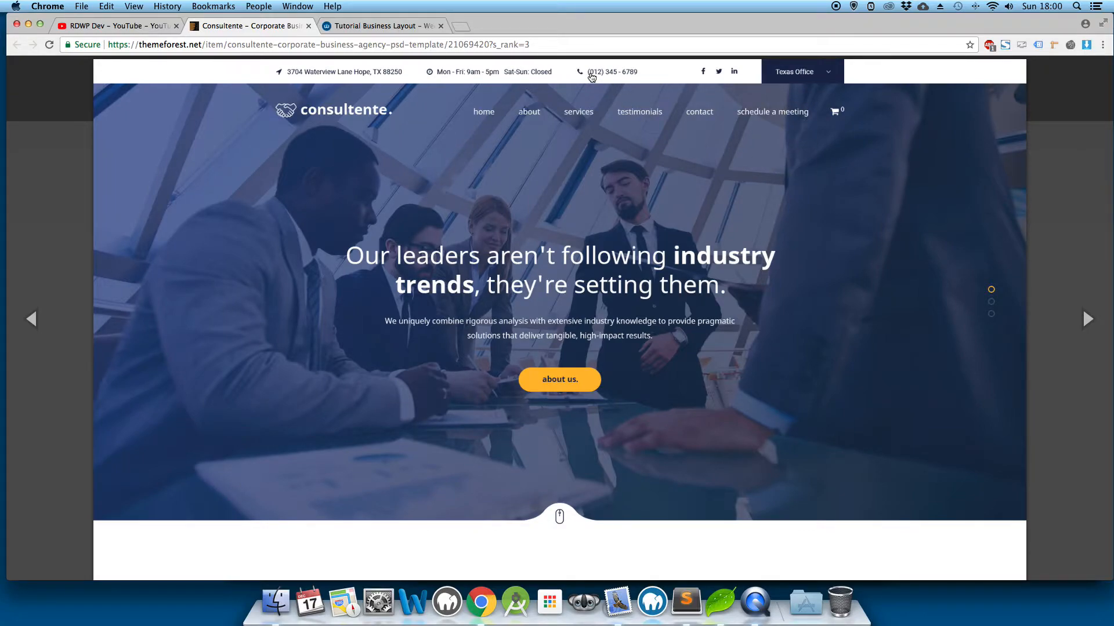
pyautogui.moveTo(472, 76)
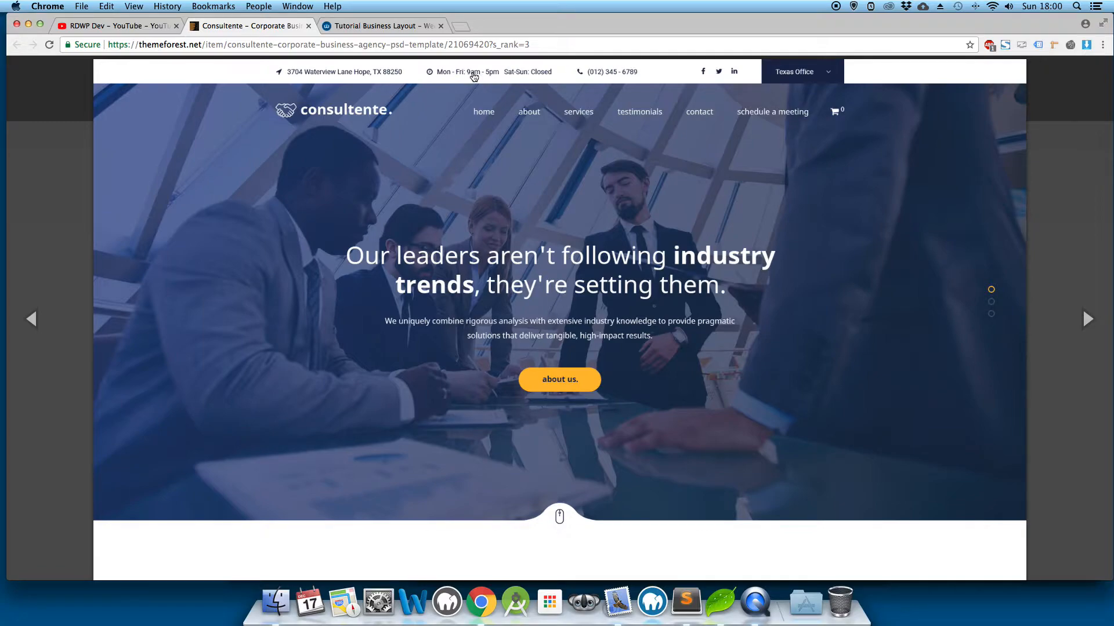
pyautogui.moveTo(327, 78)
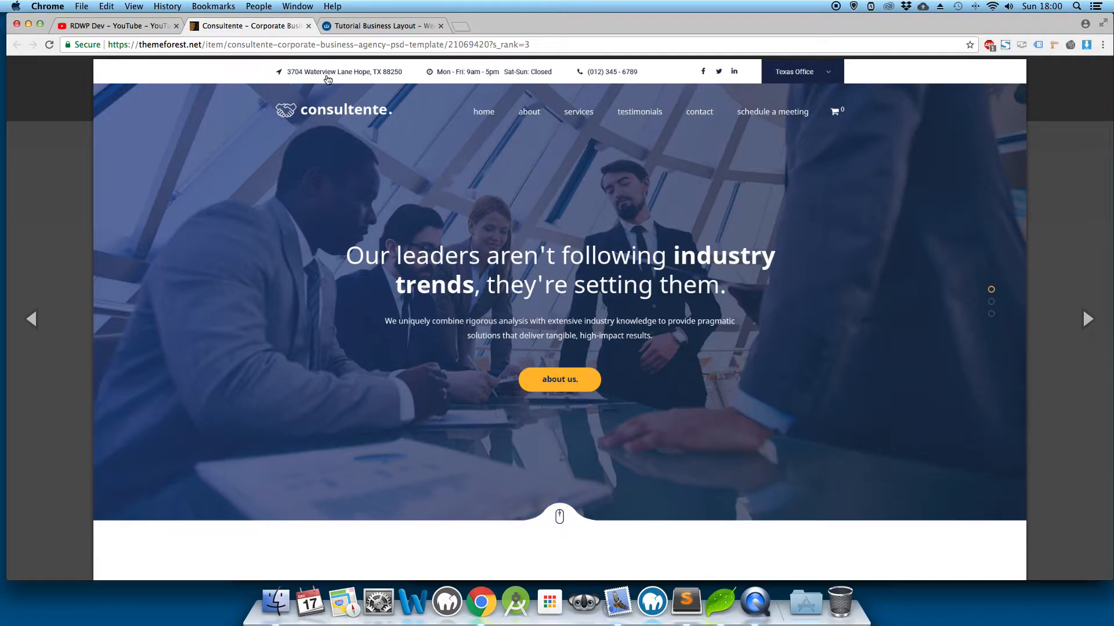
pyautogui.moveTo(108, 92)
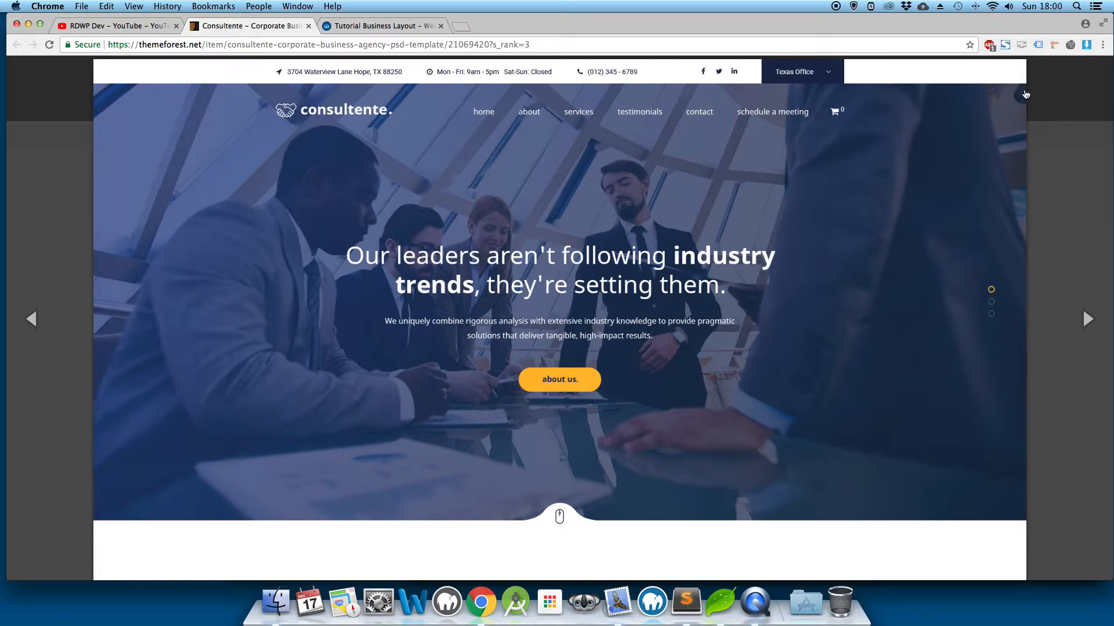
pyautogui.moveTo(18, 181)
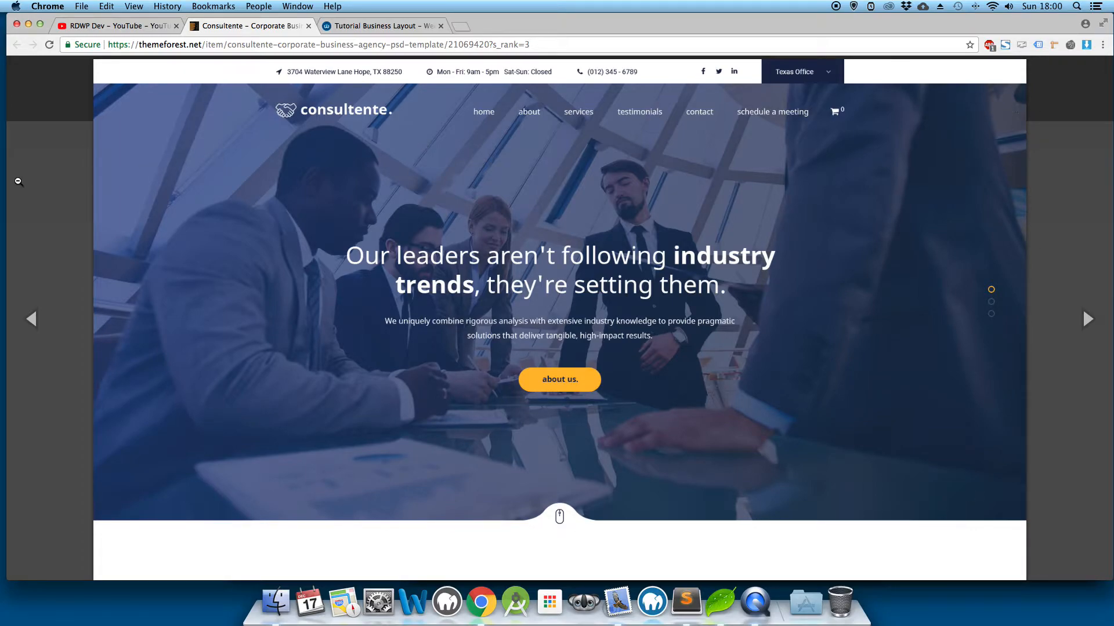
pyautogui.moveTo(97, 196)
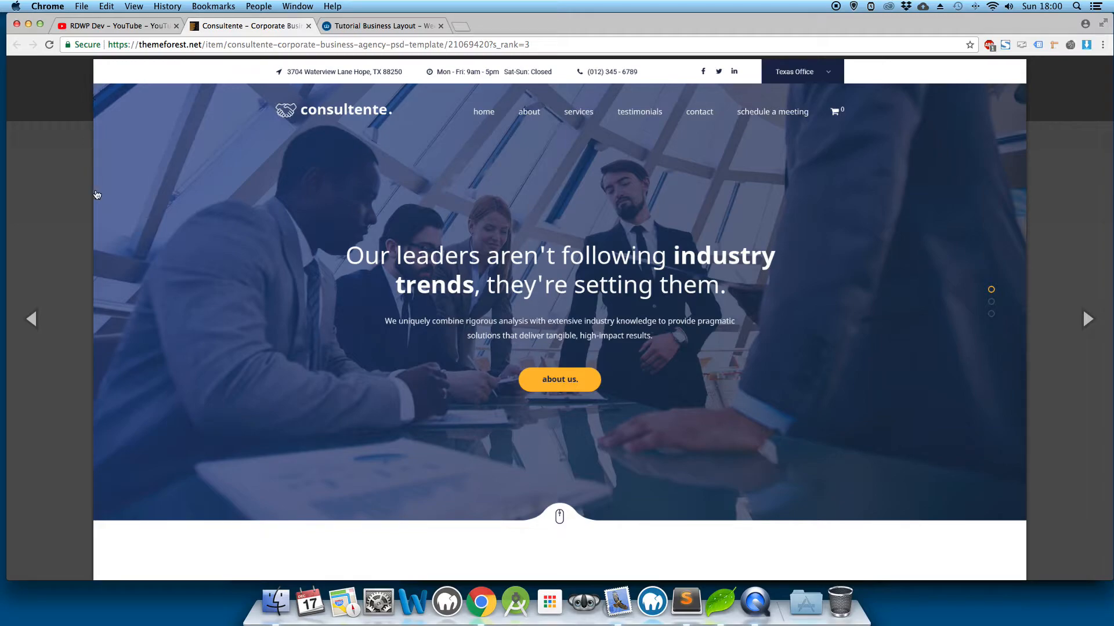
pyautogui.moveTo(617, 248)
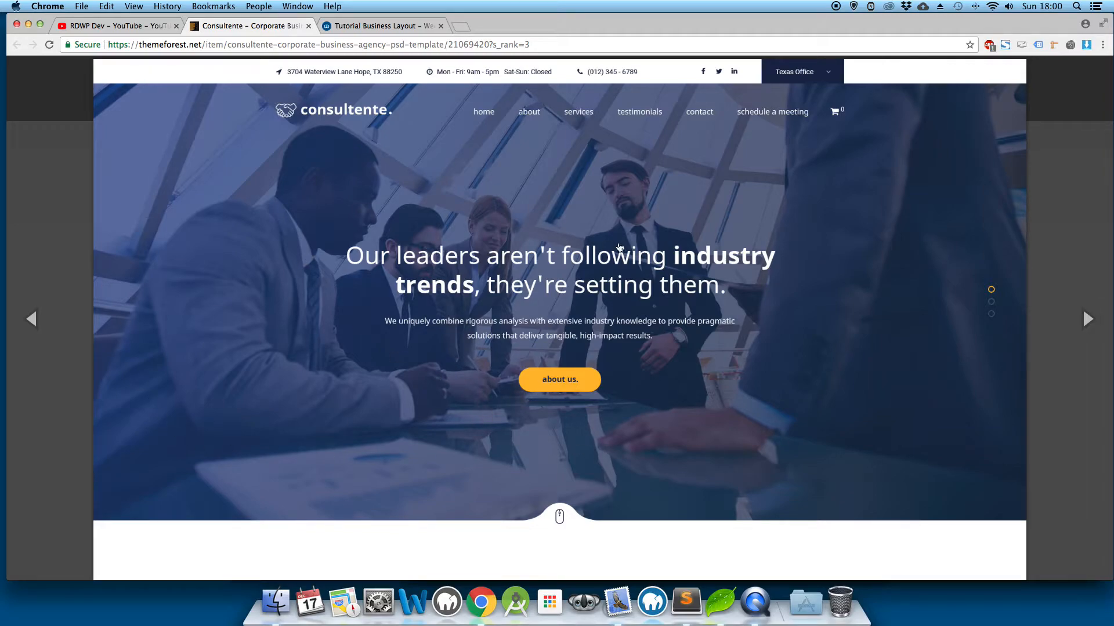
# - Scroll past the client-issues and expertise sections to the Business Consulting, Internet Marketing, Public Speaking cards
pyautogui.scroll(-3)
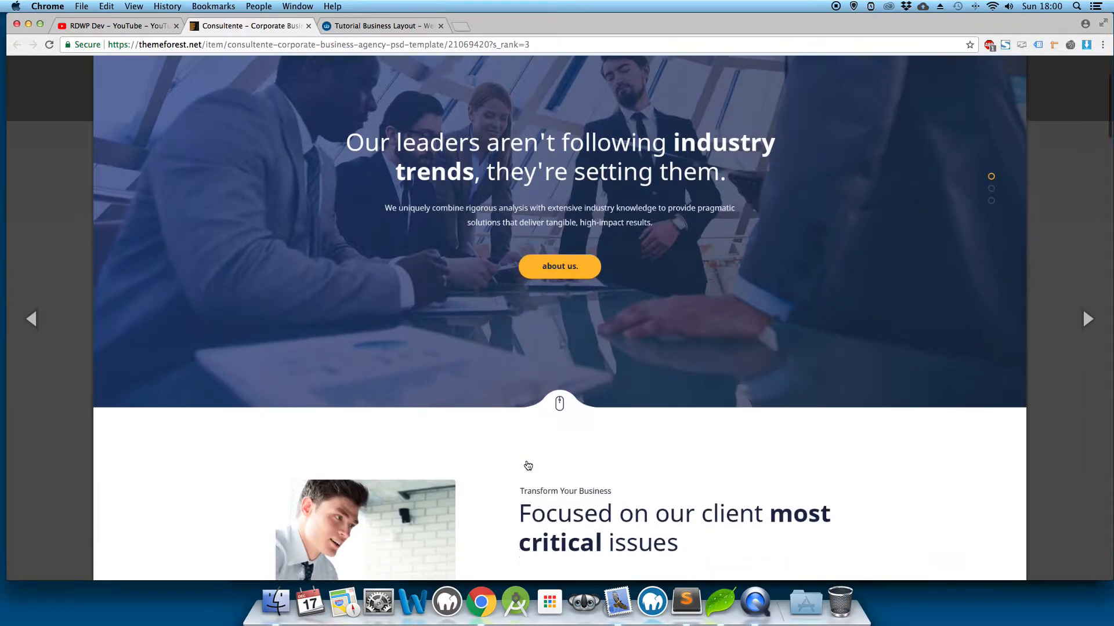
pyautogui.scroll(-3)
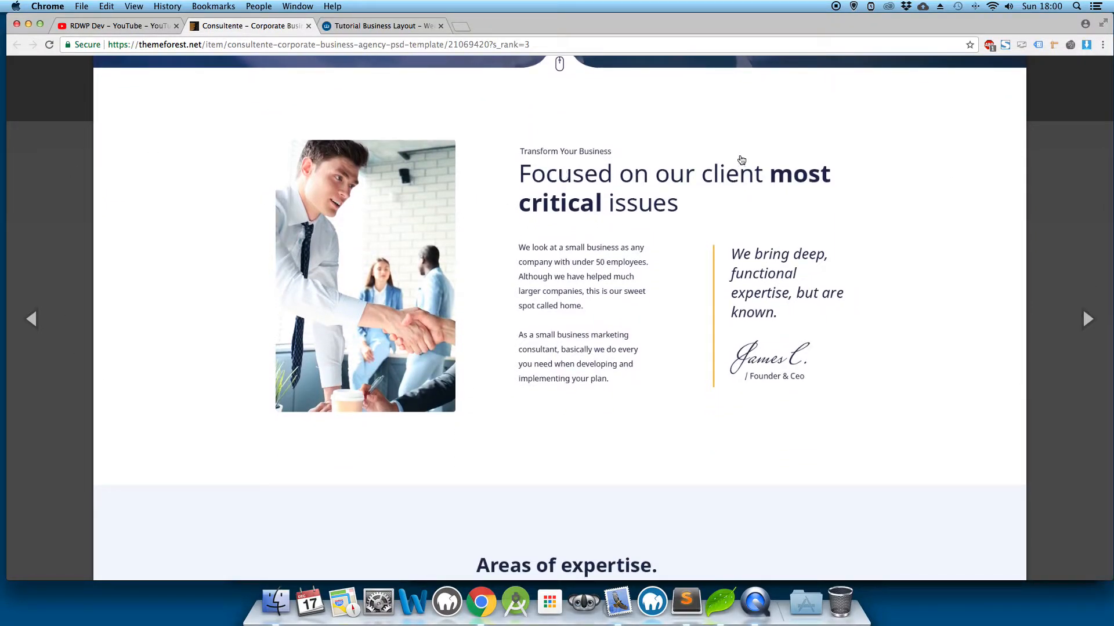
pyautogui.moveTo(665, 389)
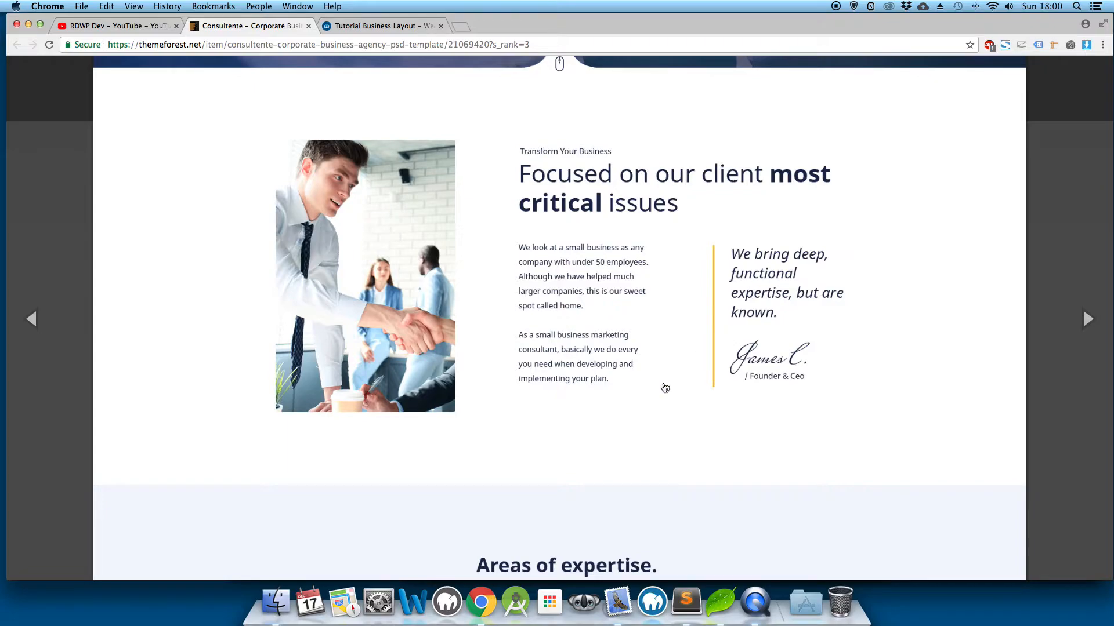
pyautogui.scroll(-3)
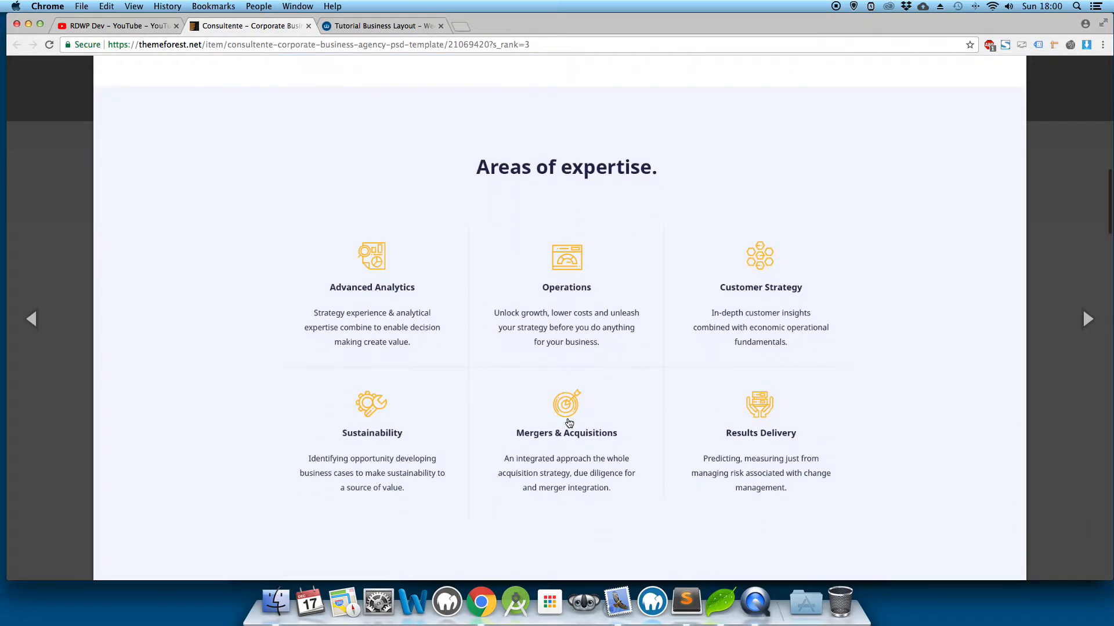
pyautogui.scroll(-3)
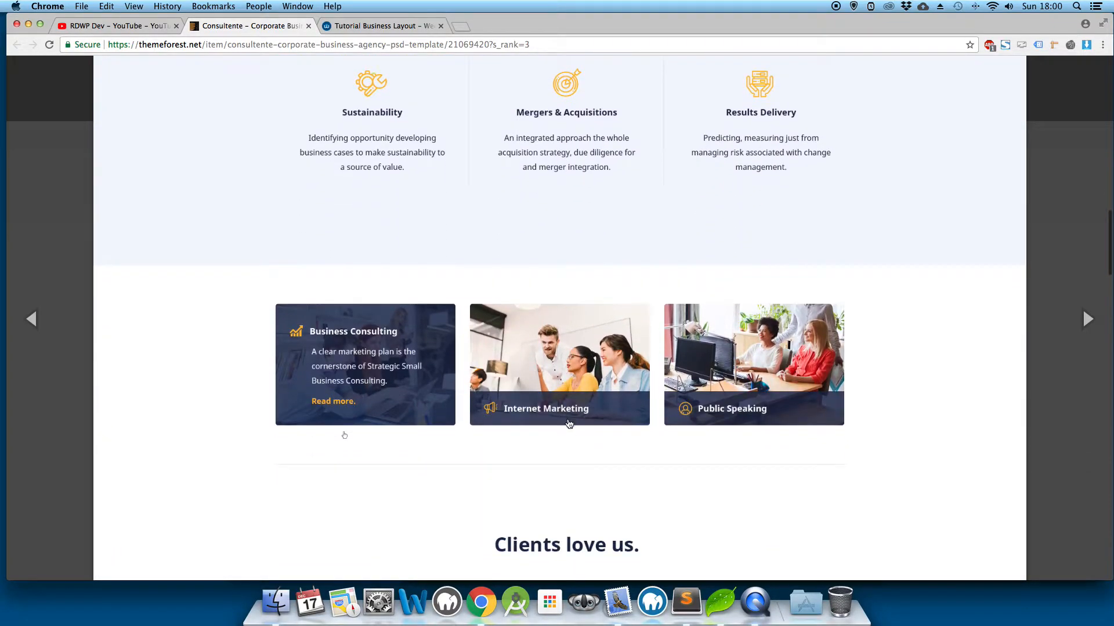
pyautogui.scroll(-3)
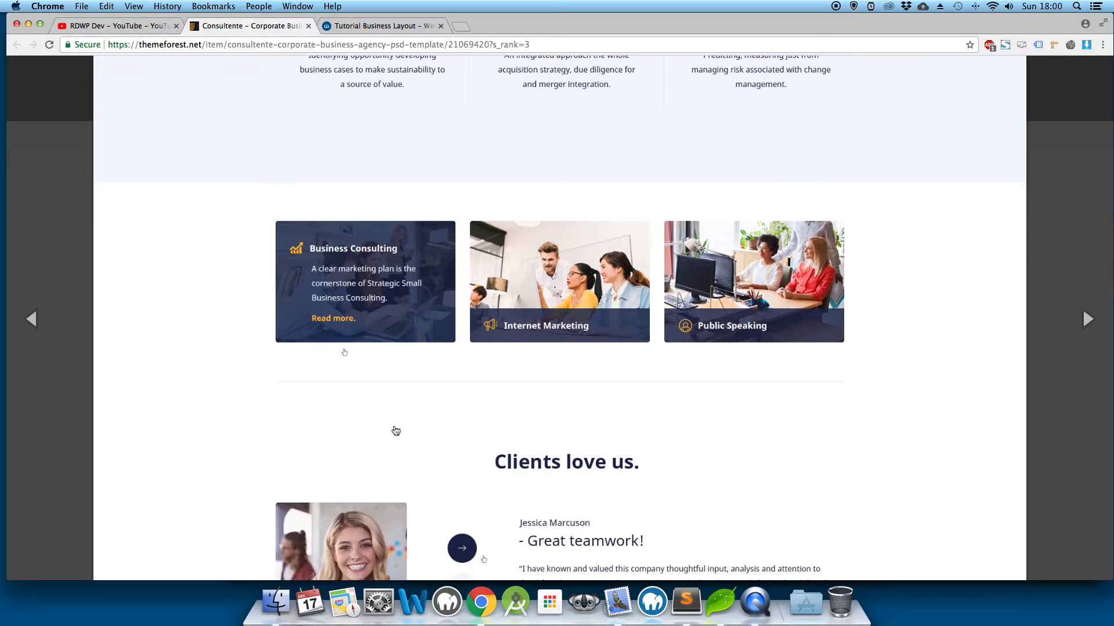
pyautogui.moveTo(334, 348)
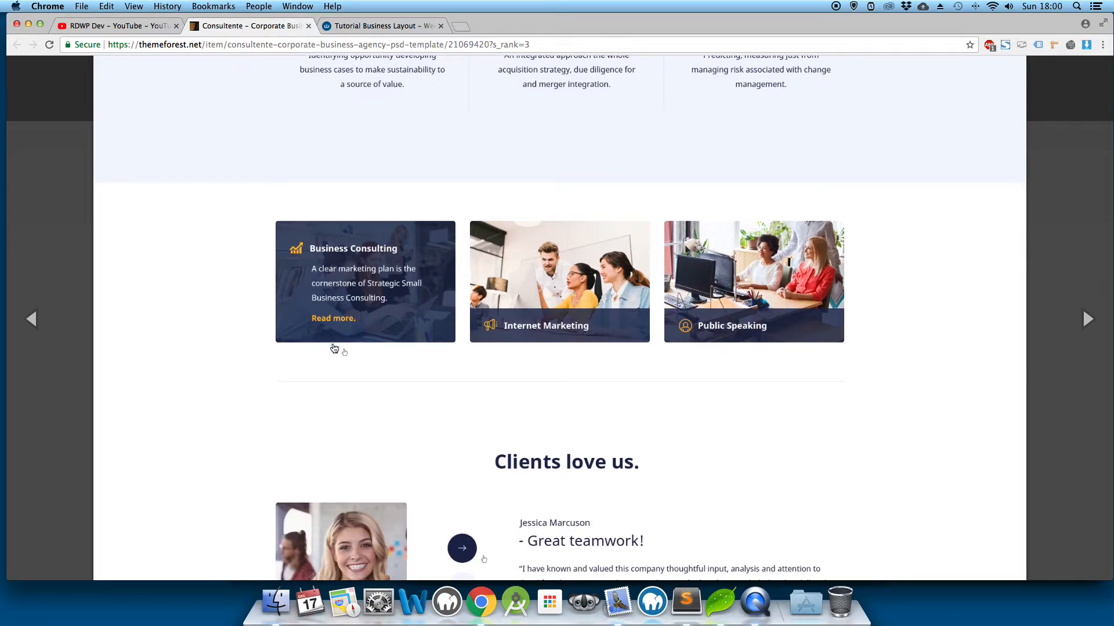
pyautogui.moveTo(593, 270)
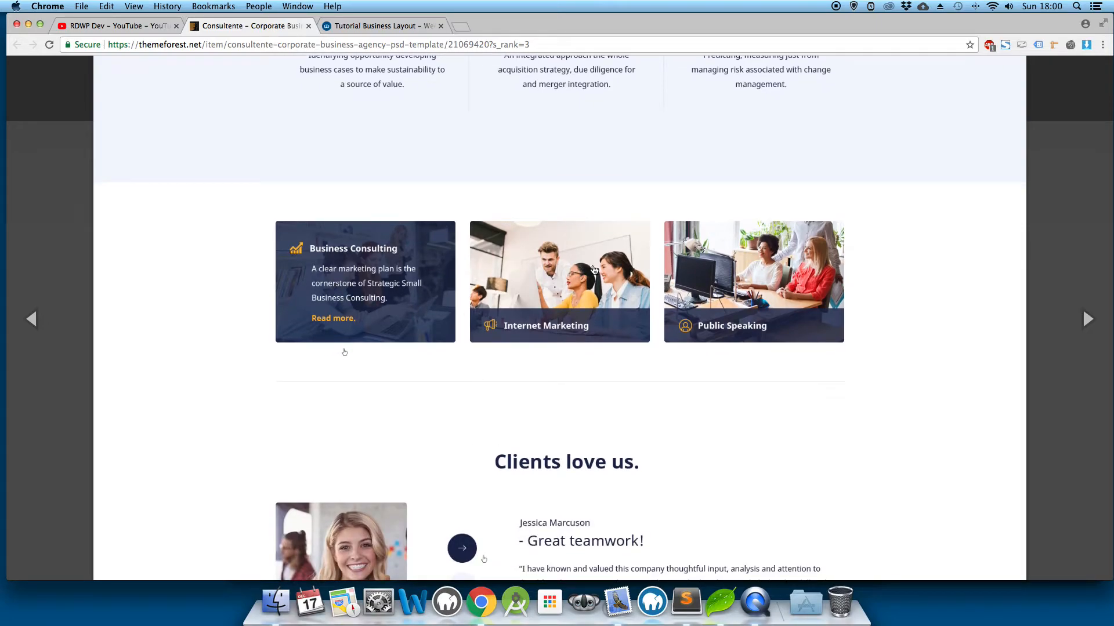
pyautogui.moveTo(526, 336)
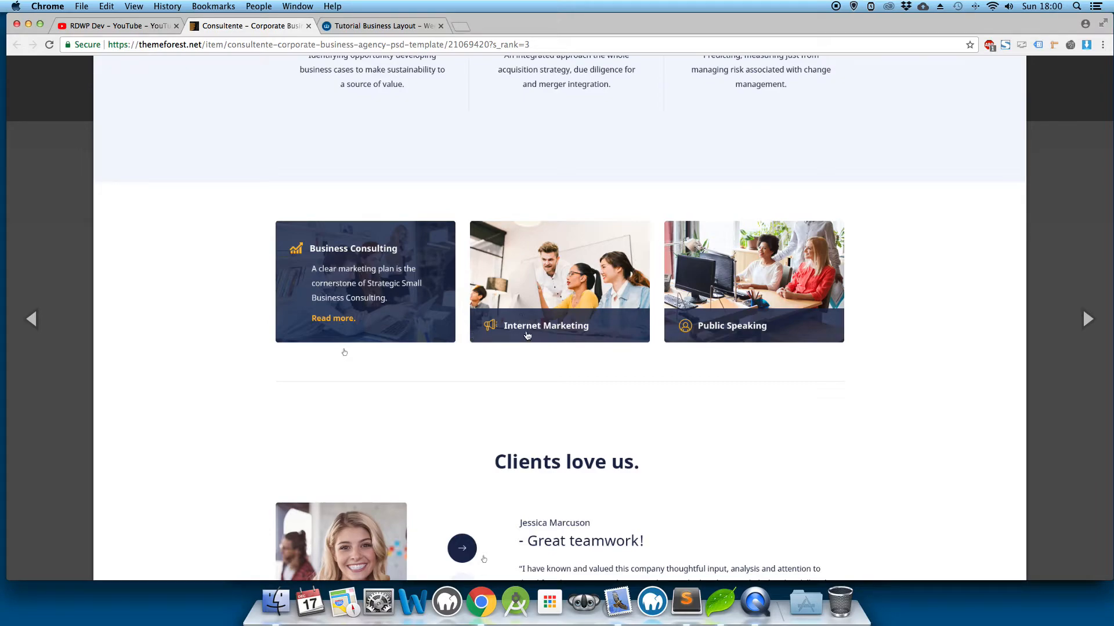
pyautogui.moveTo(374, 244)
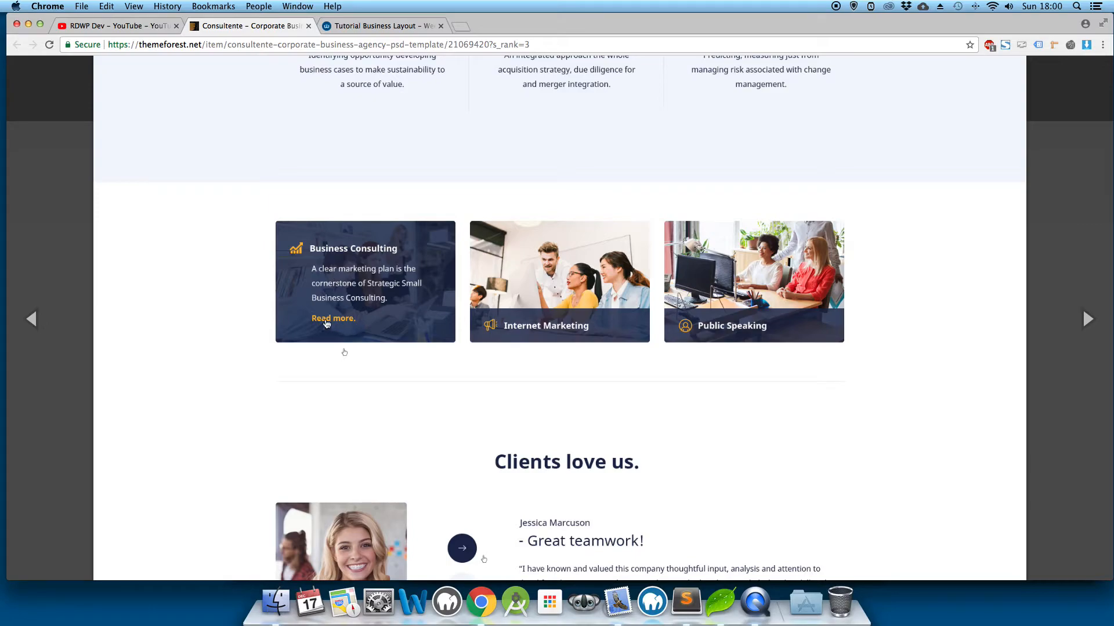
# - Scroll through Clients love us, counters and partner logos to the hire-us banner and Recent news
pyautogui.scroll(-3)
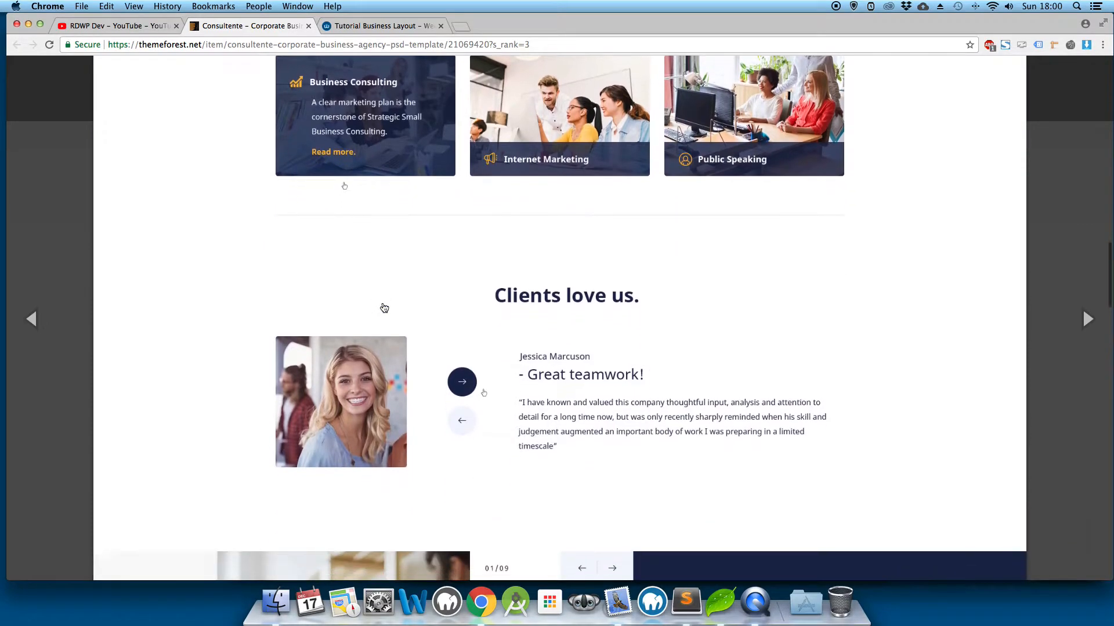
pyautogui.scroll(-3)
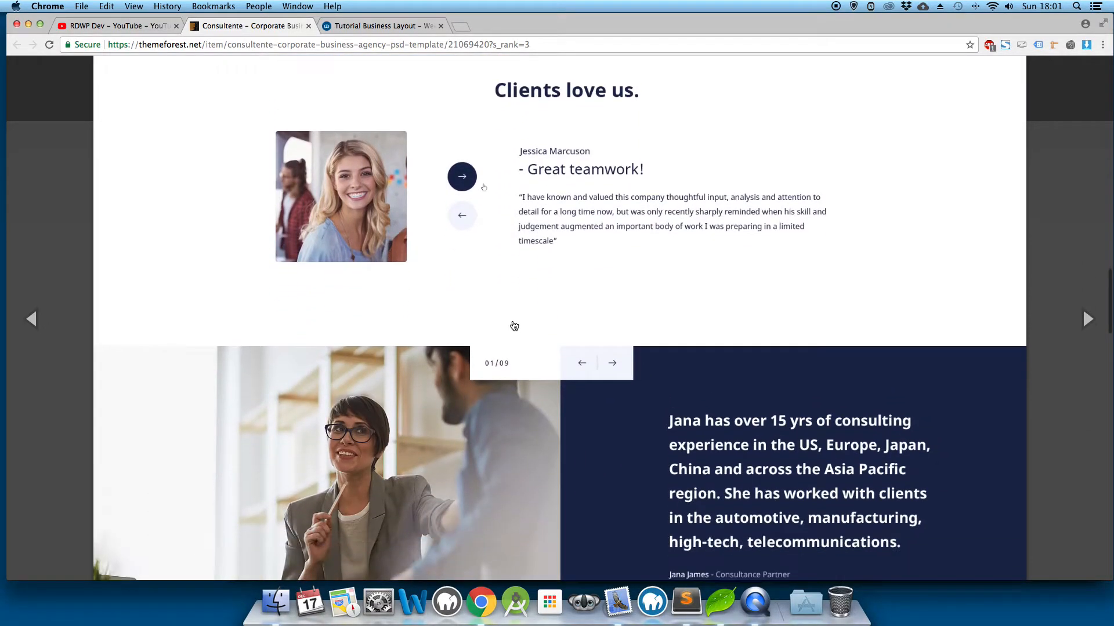
pyautogui.scroll(-3)
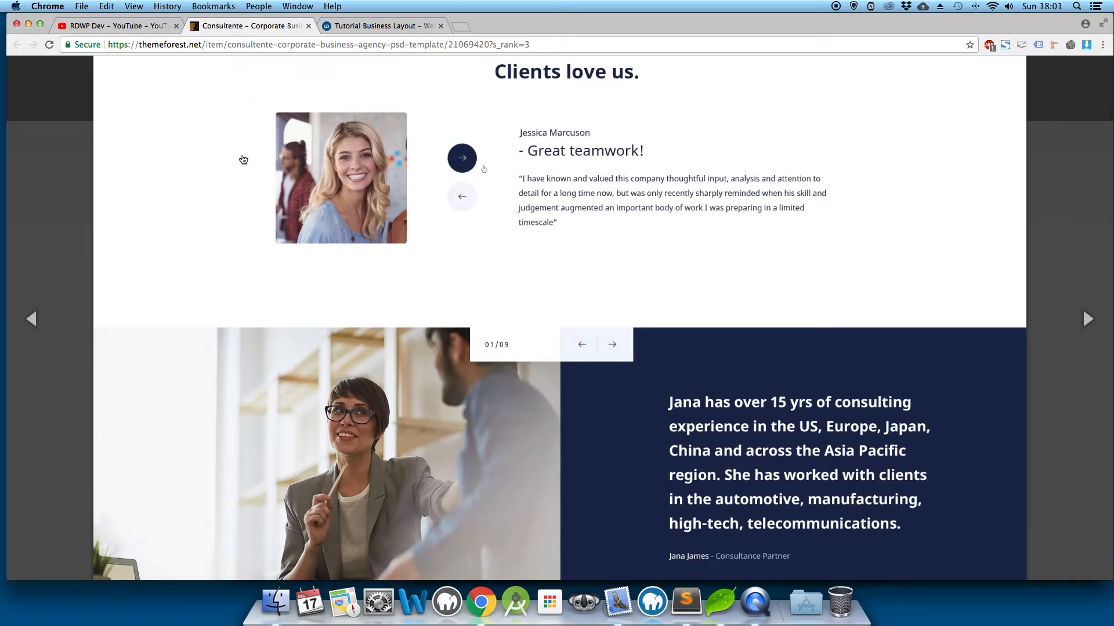
pyautogui.scroll(-3)
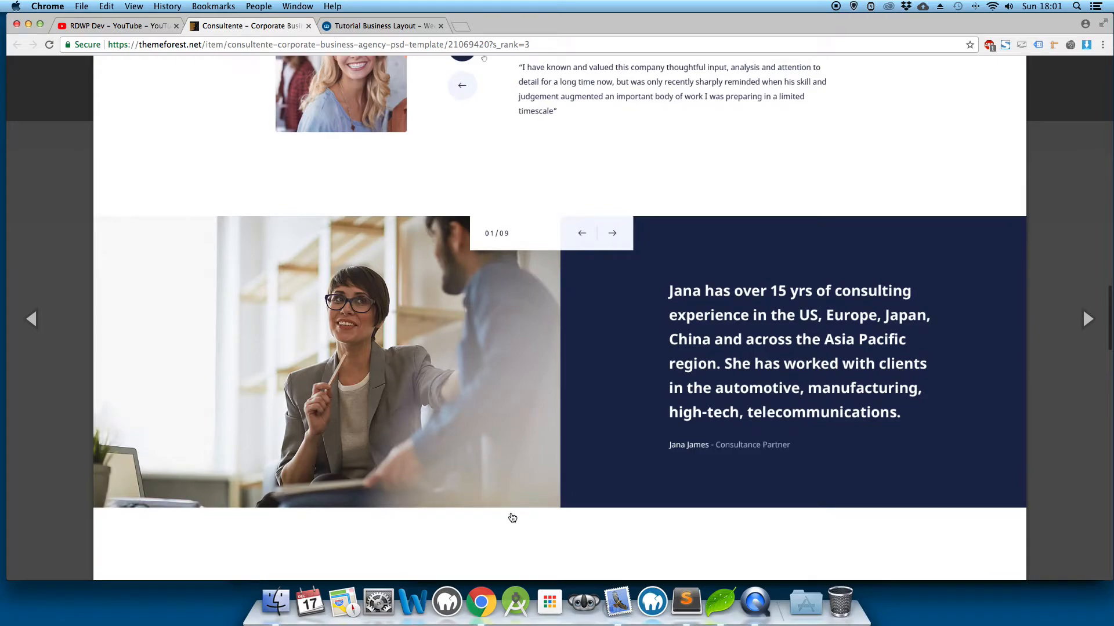
pyautogui.scroll(3)
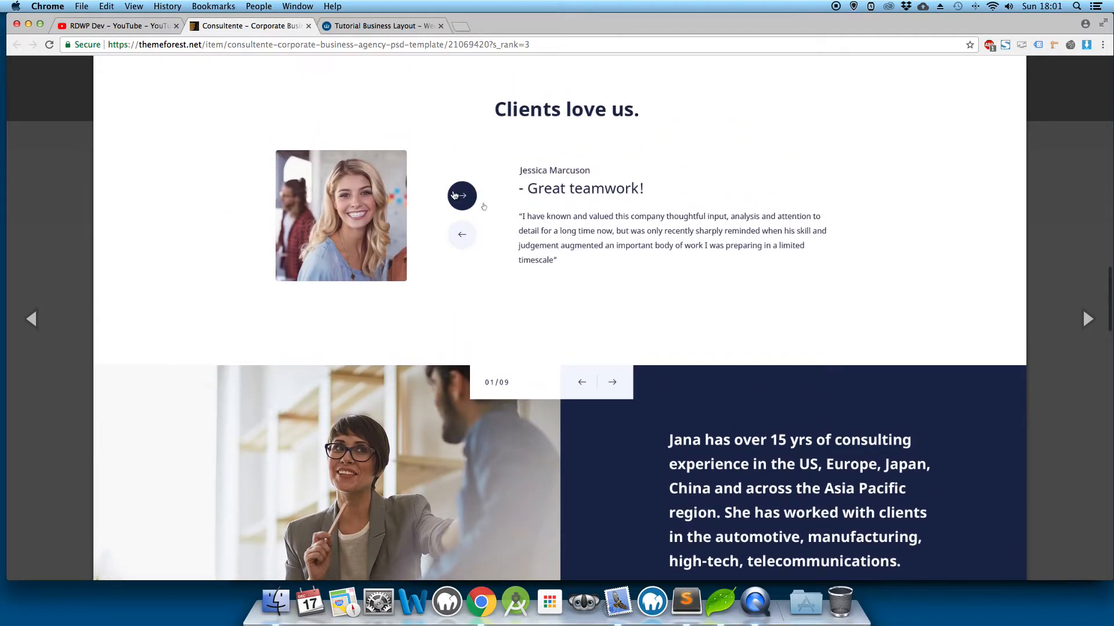
pyautogui.moveTo(498, 269)
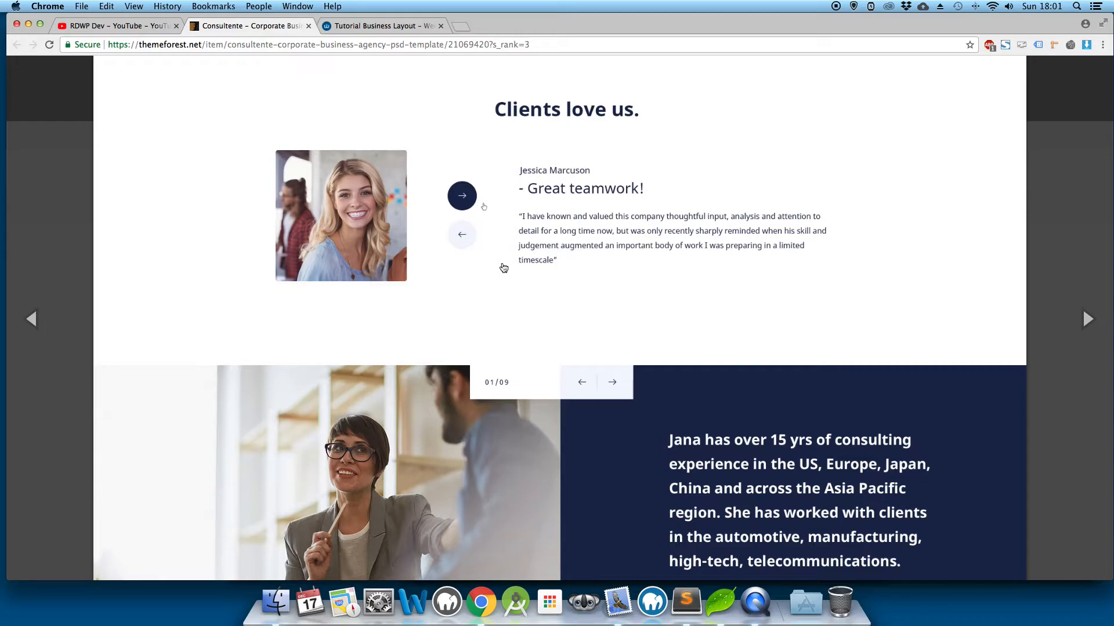
pyautogui.scroll(-3)
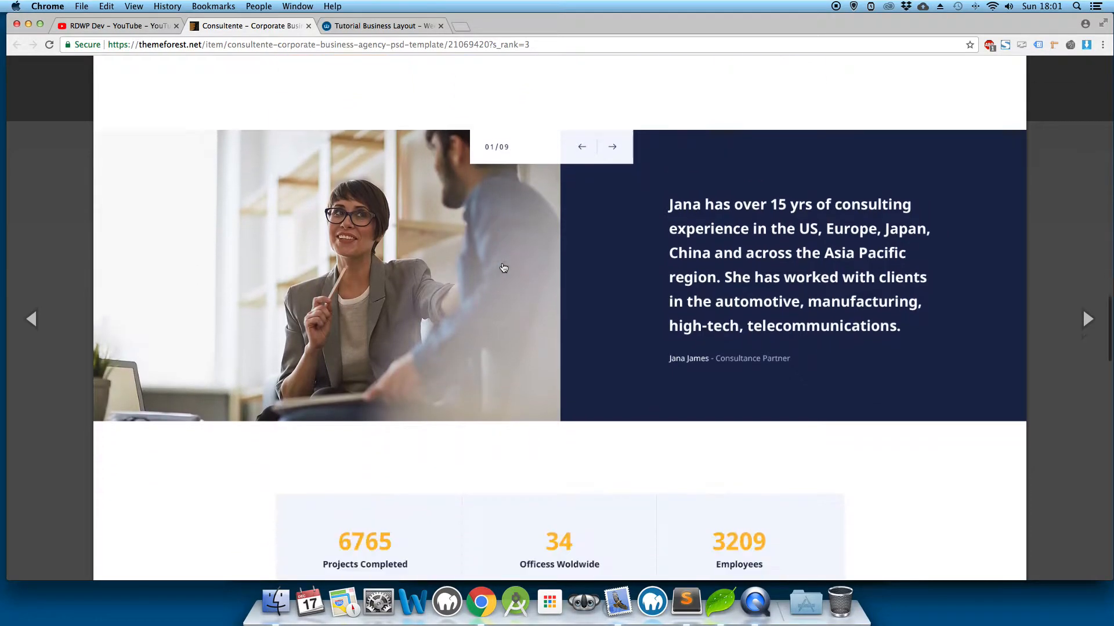
pyautogui.scroll(-3)
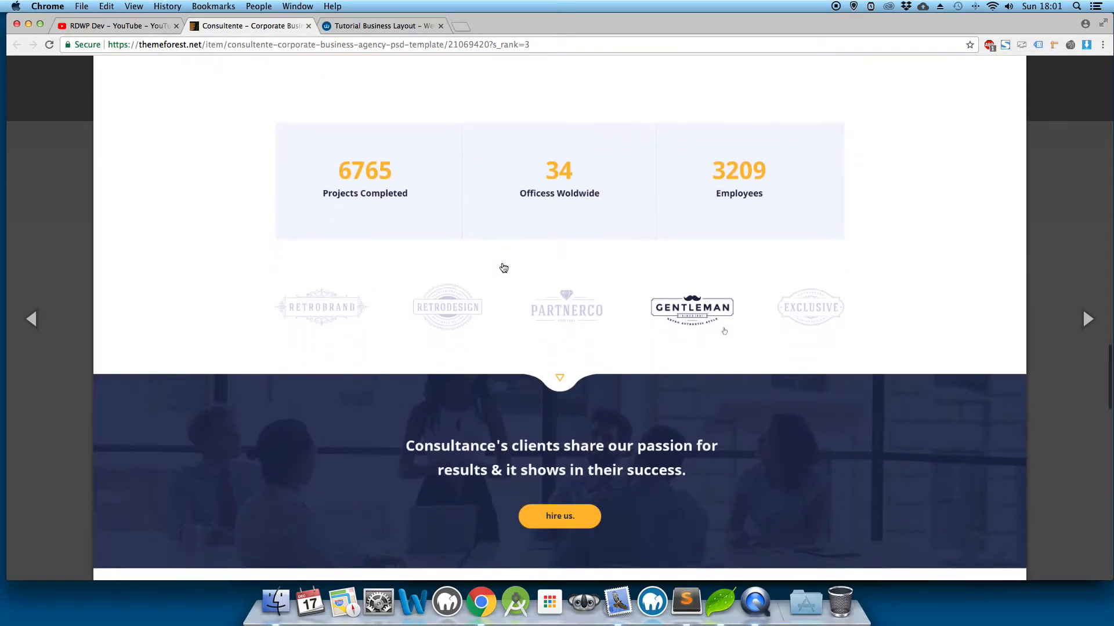
pyautogui.scroll(-3)
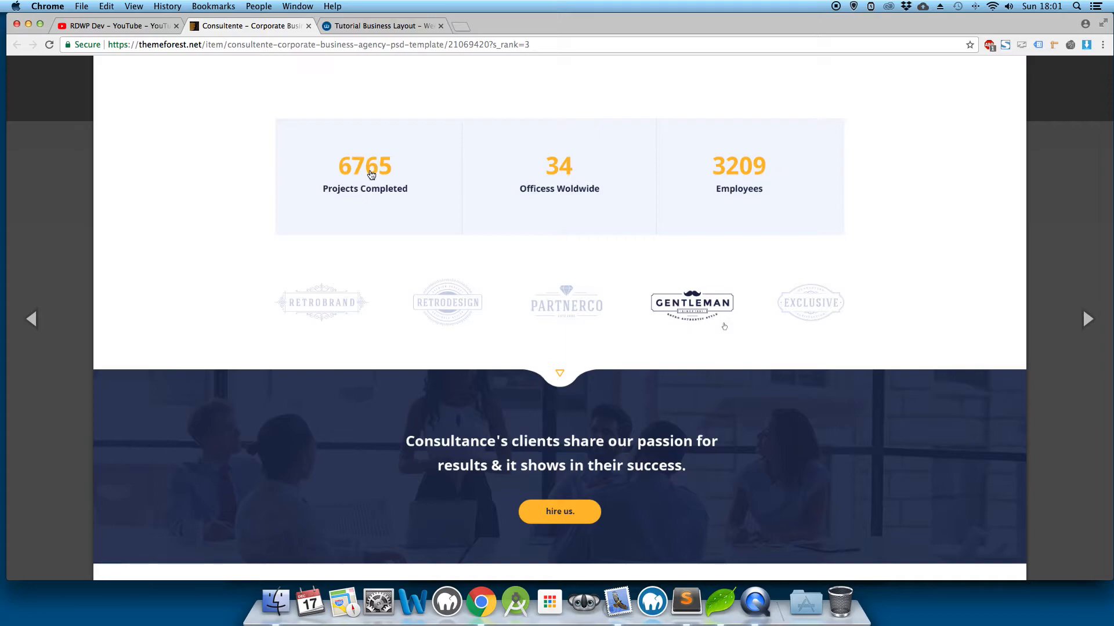
pyautogui.moveTo(300, 204)
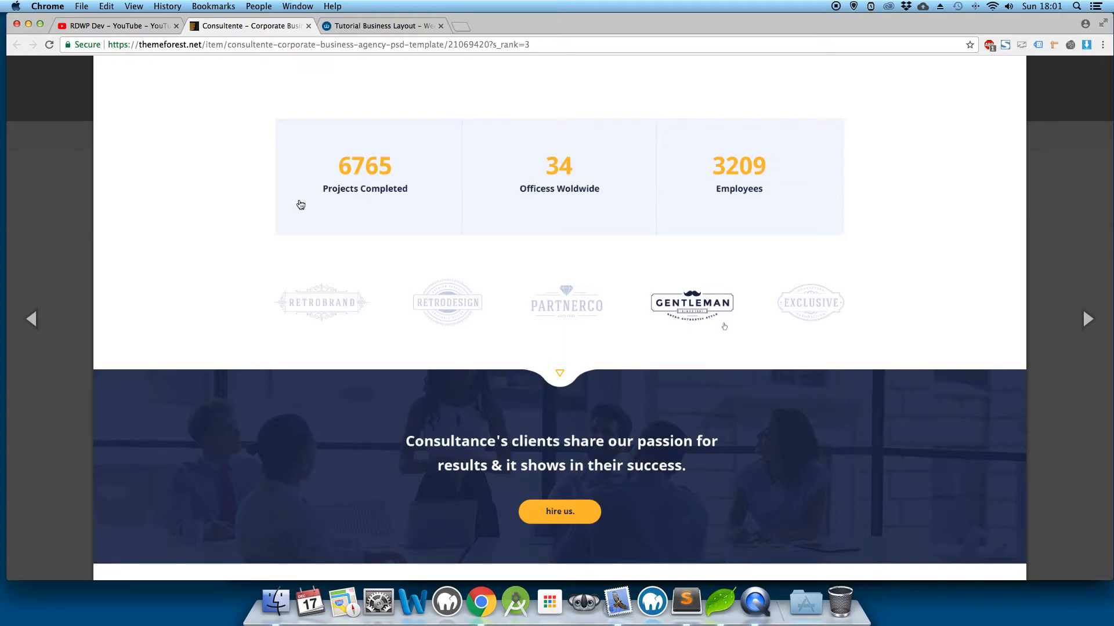
pyautogui.moveTo(366, 281)
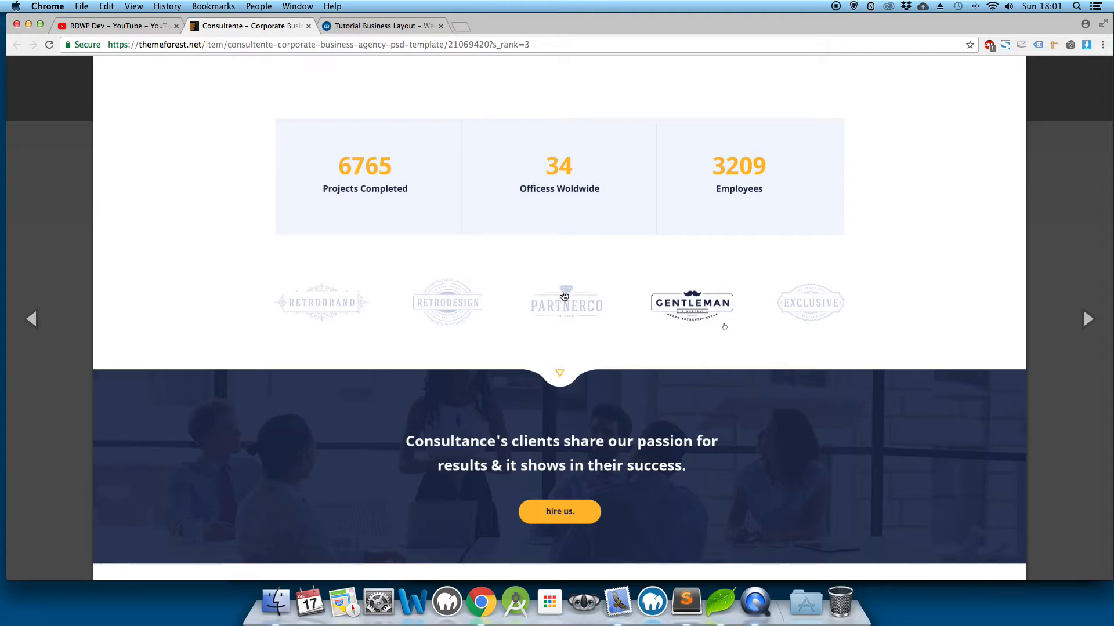
pyautogui.moveTo(802, 317)
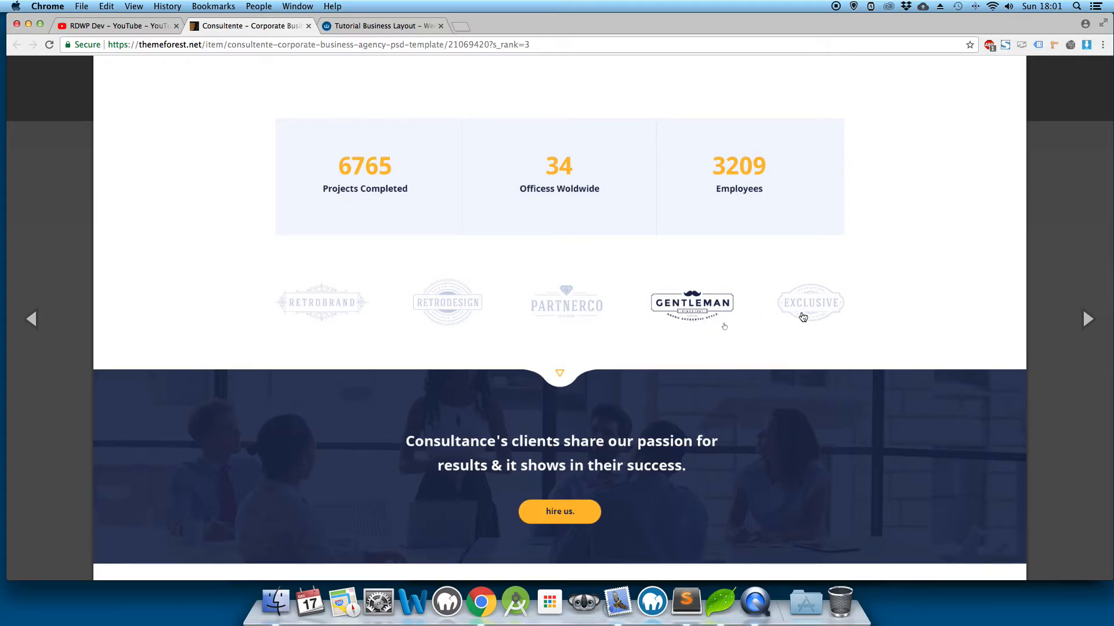
pyautogui.moveTo(654, 295)
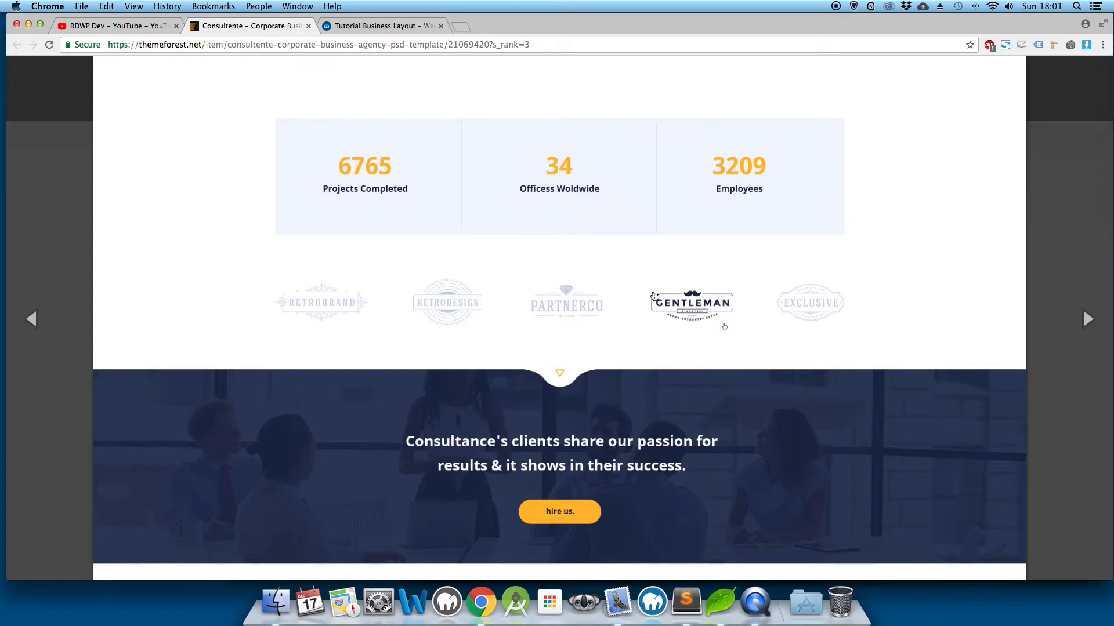
pyautogui.scroll(-3)
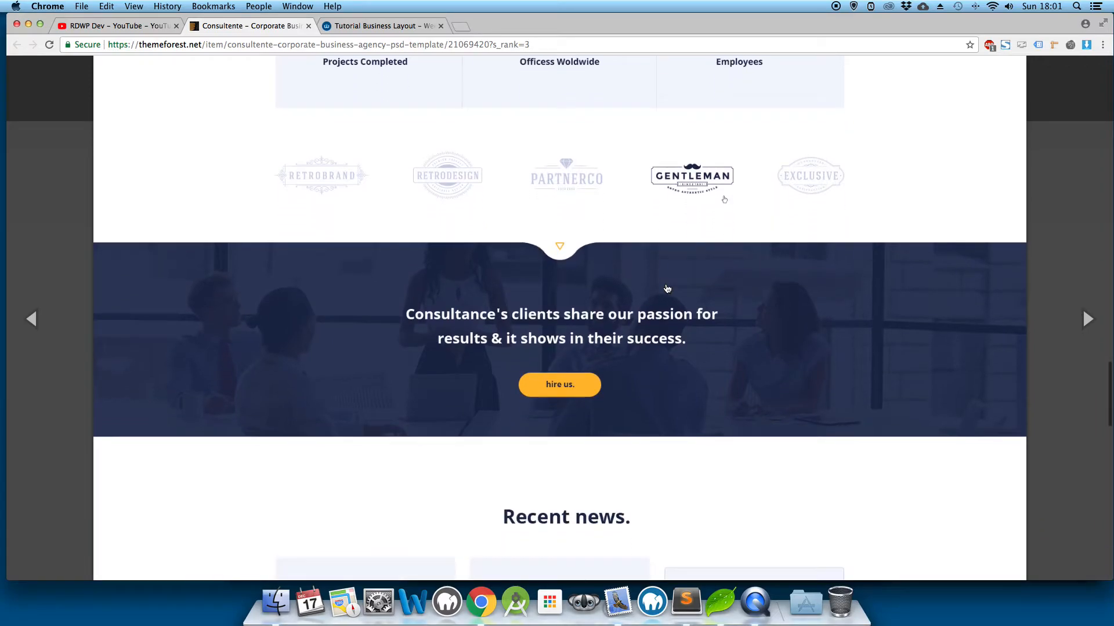
pyautogui.scroll(-3)
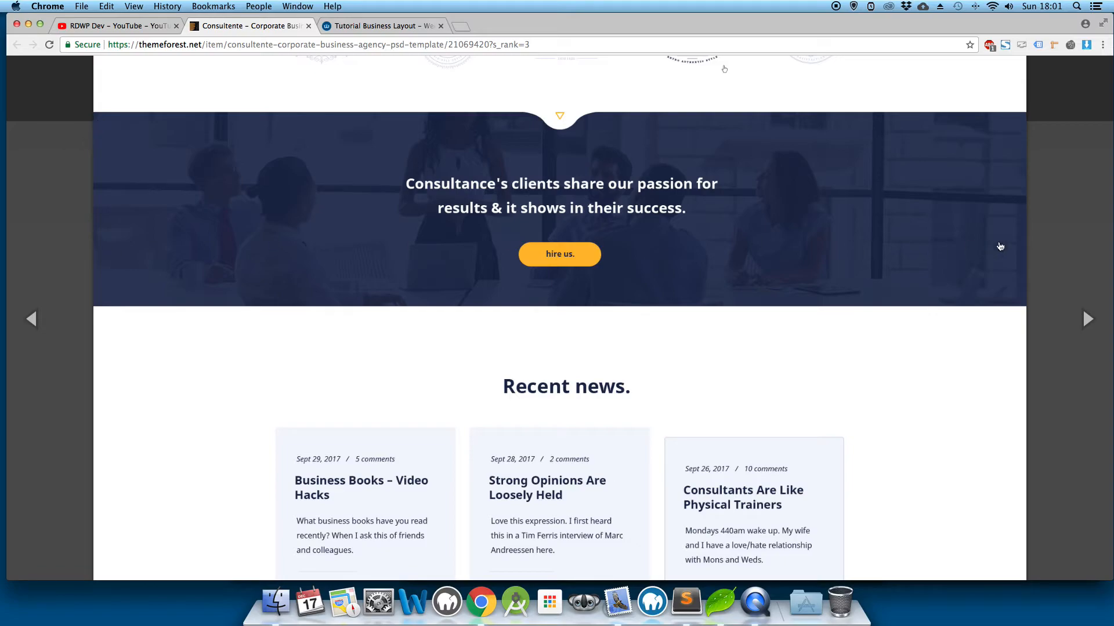
pyautogui.moveTo(414, 175)
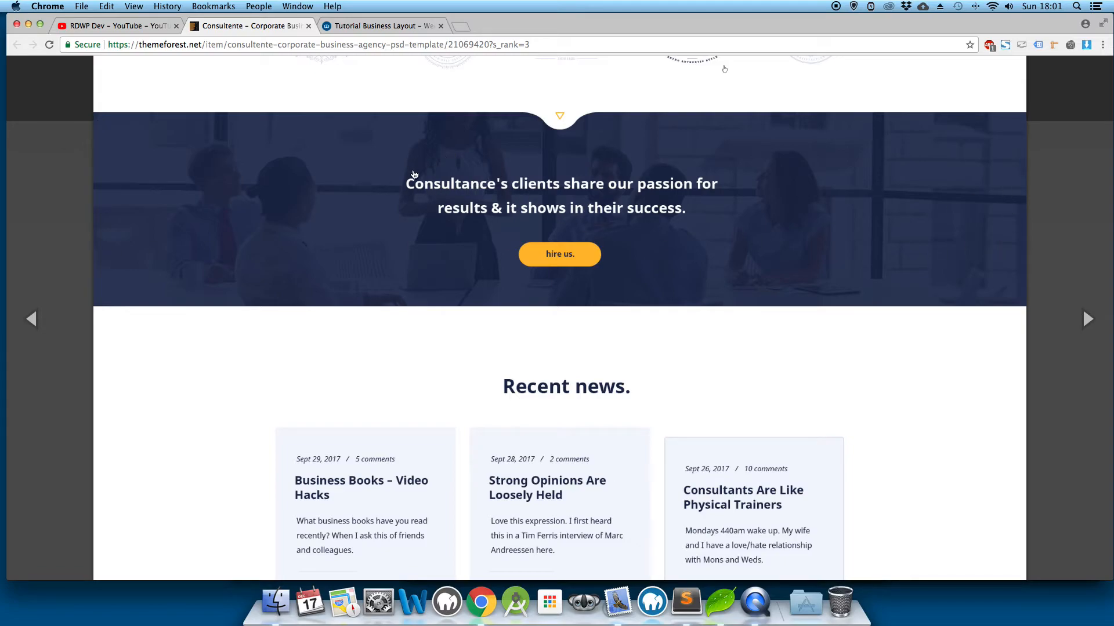
pyautogui.moveTo(408, 288)
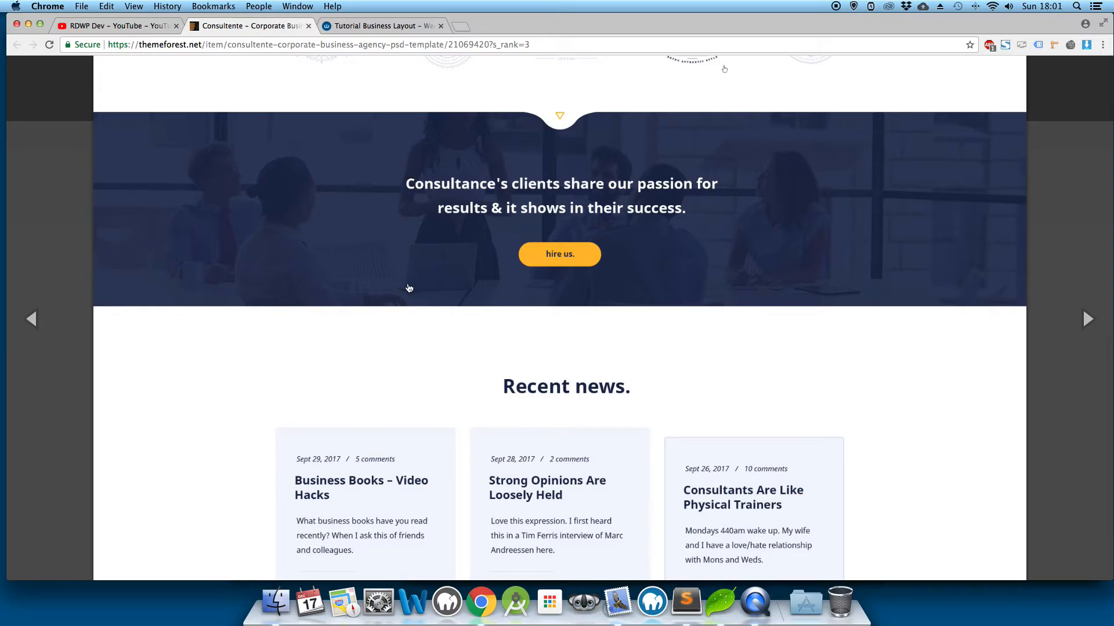
# - Scroll the preview down to the Schedule a meeting form and the footer's start
pyautogui.scroll(-3)
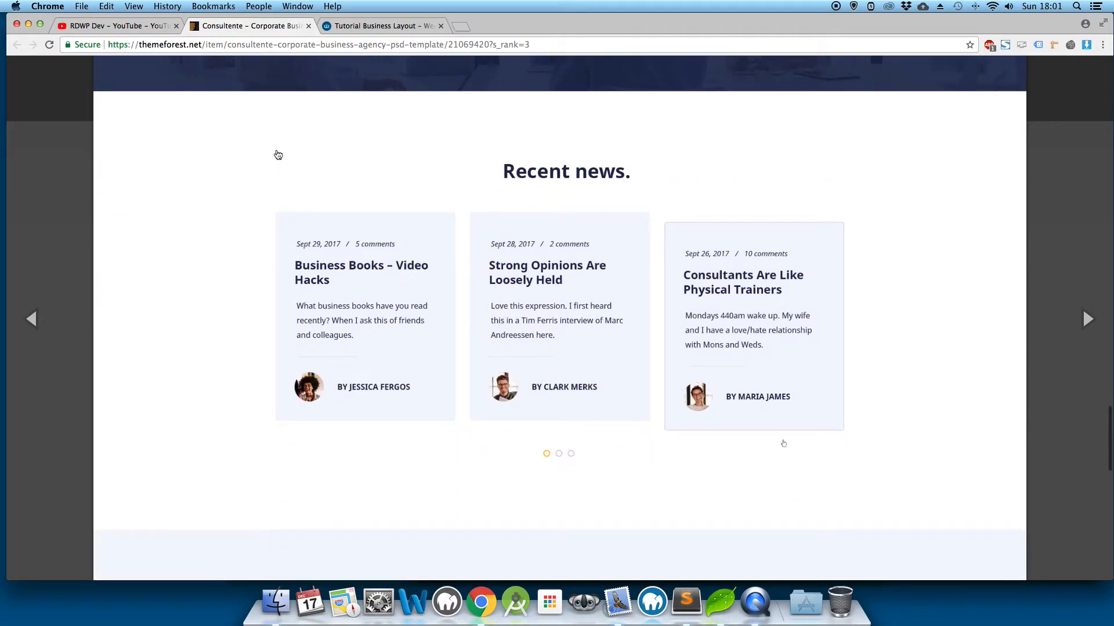
pyautogui.moveTo(339, 290)
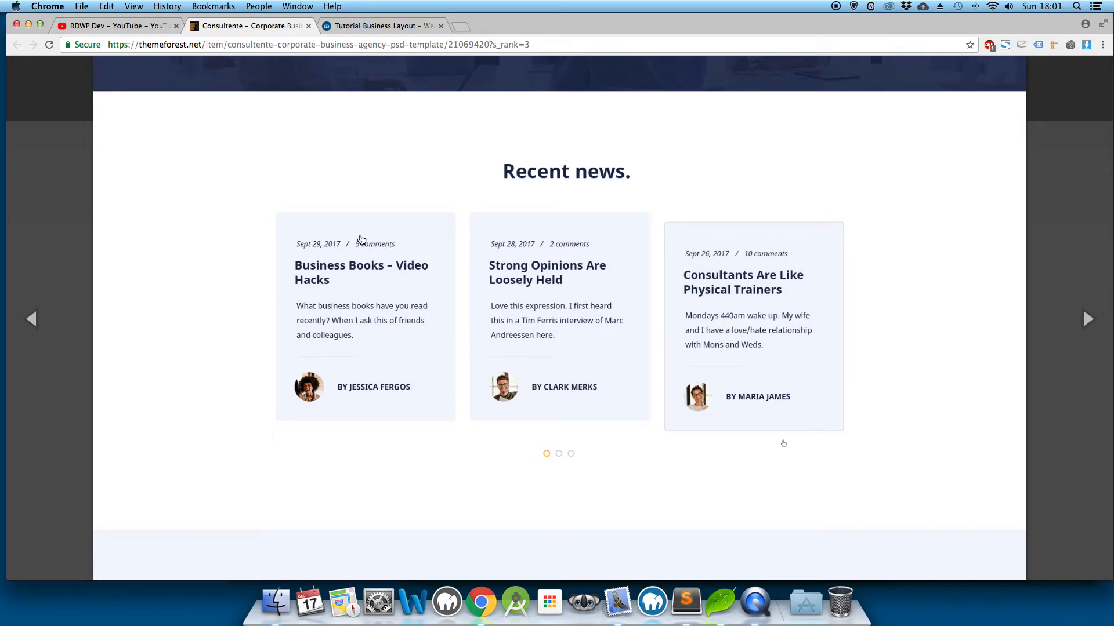
pyautogui.scroll(-3)
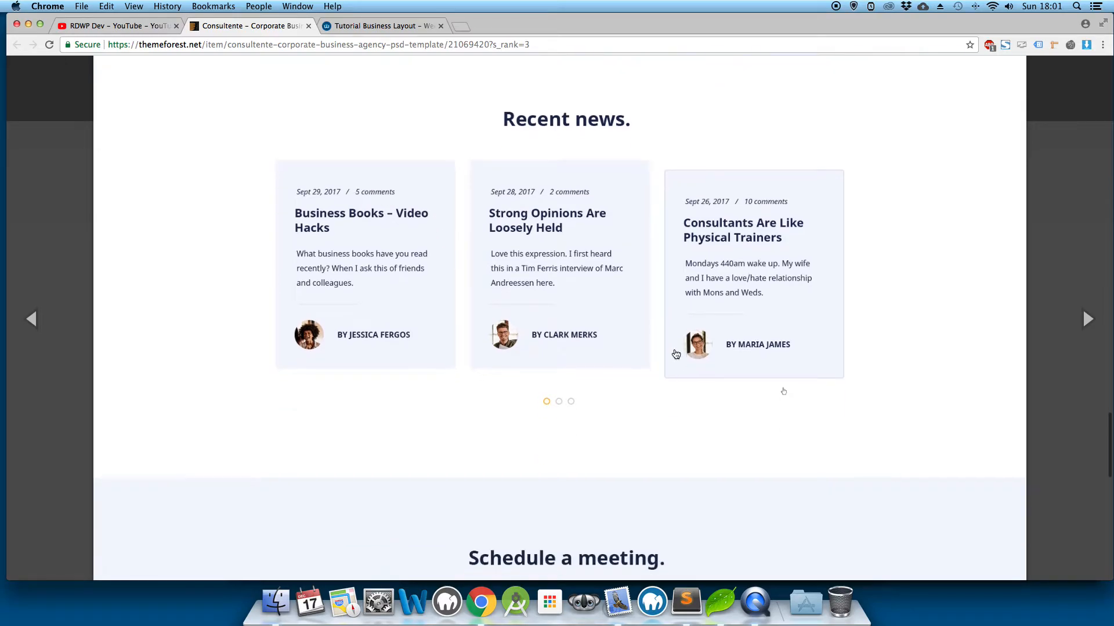
pyautogui.scroll(-3)
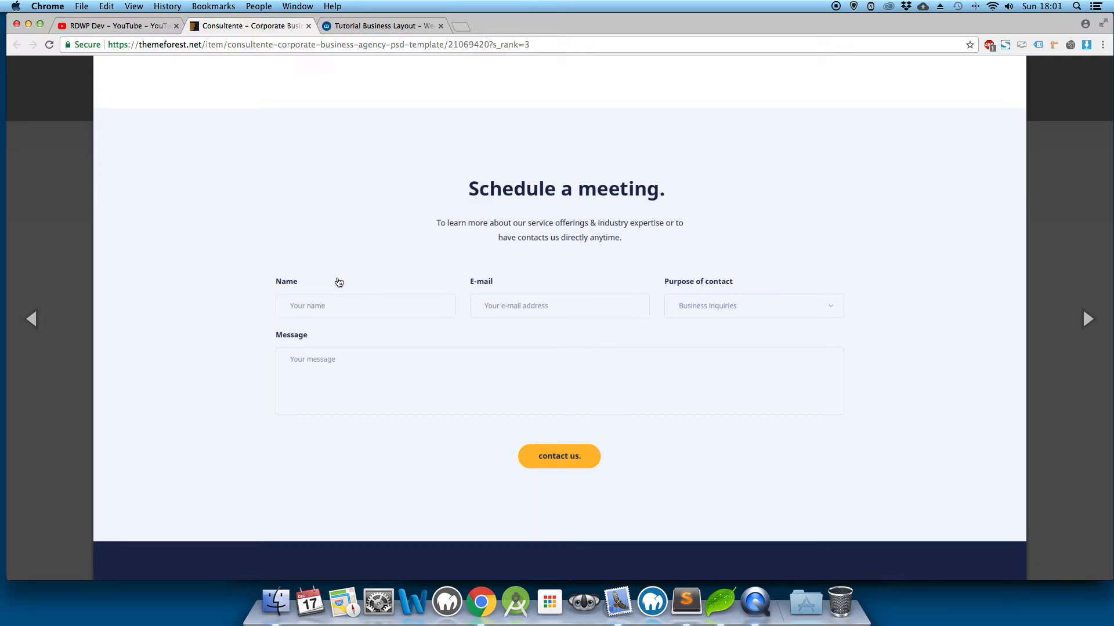
pyautogui.scroll(-3)
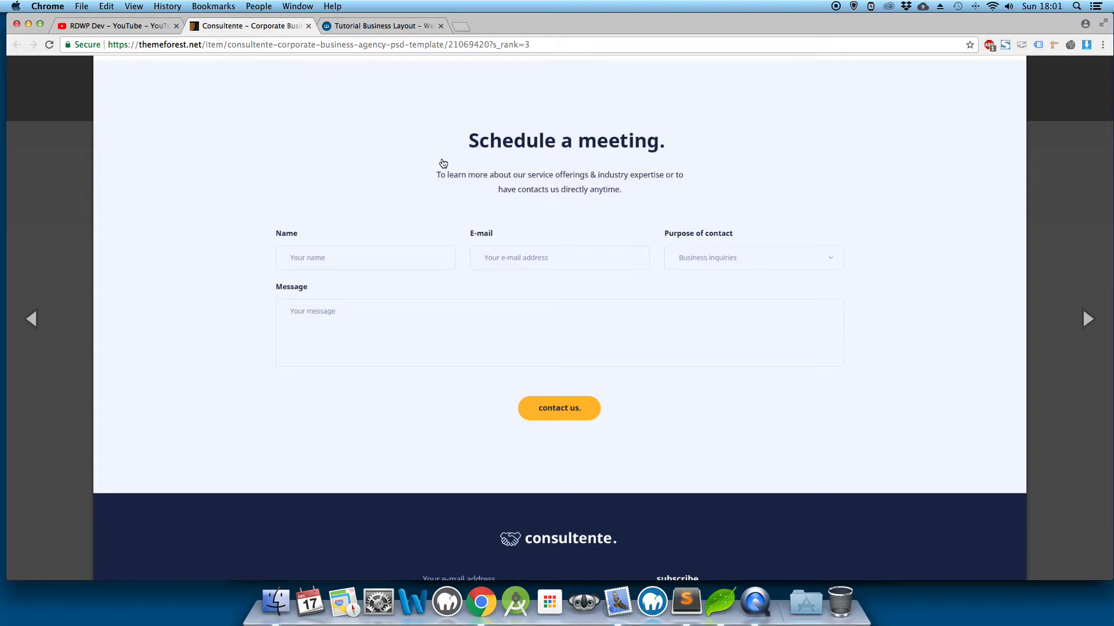
pyautogui.moveTo(310, 257)
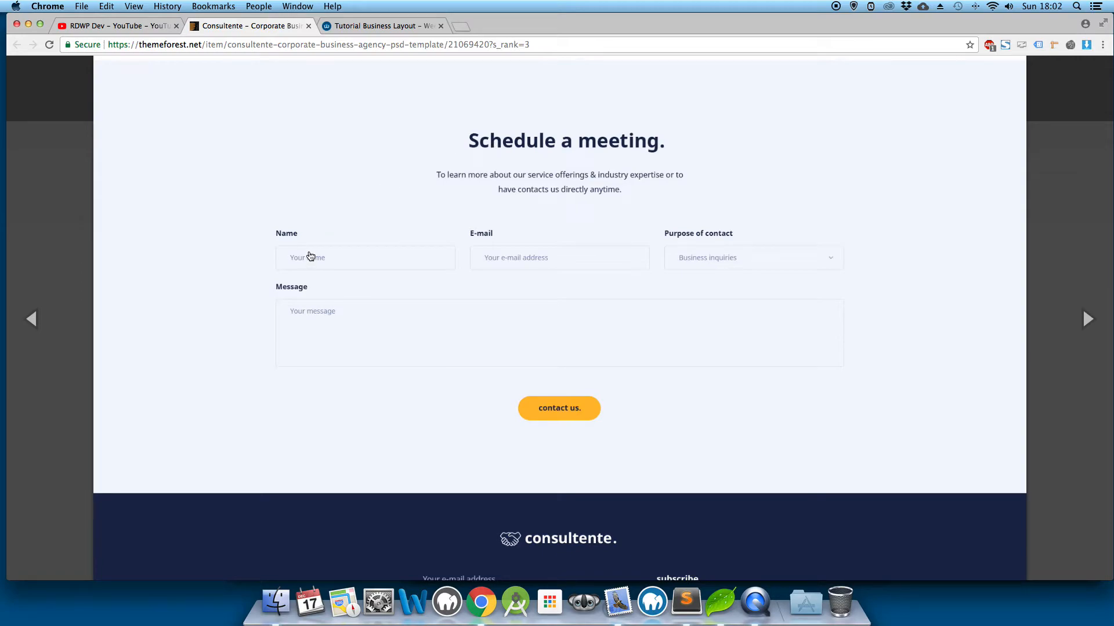
pyautogui.moveTo(462, 280)
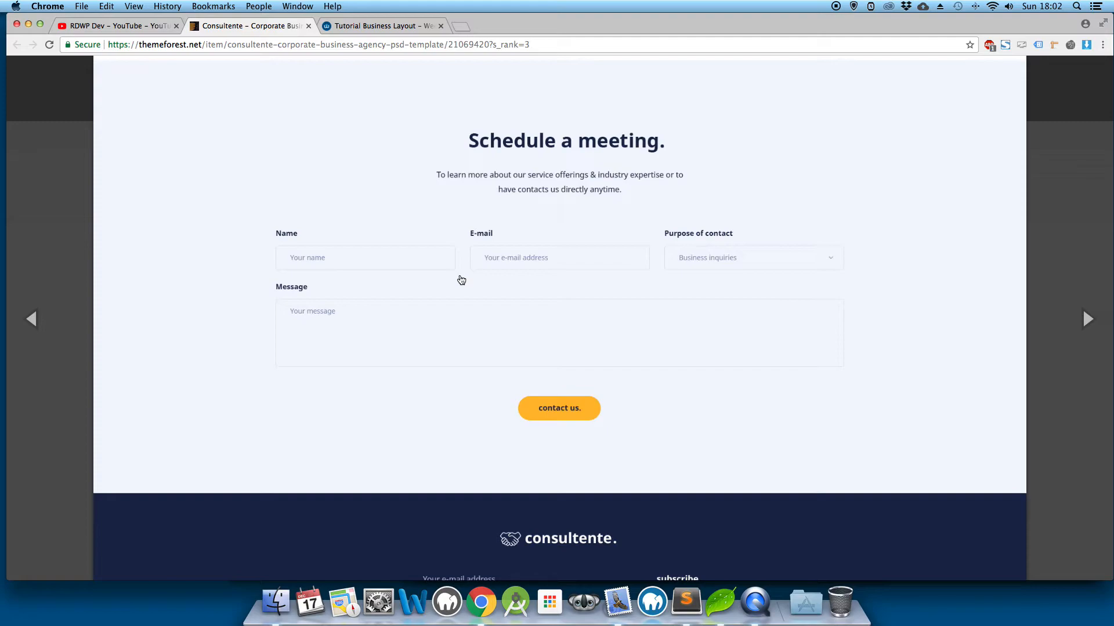
# - Scroll to the footer with subscribe field, contact details, latest news and service links
pyautogui.scroll(-3)
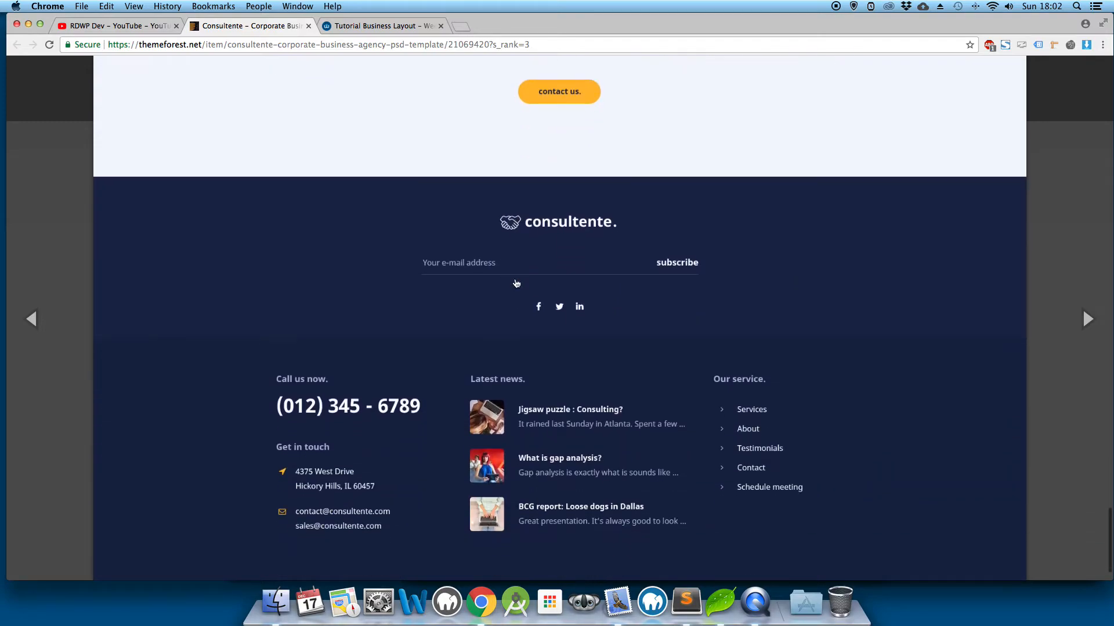
pyautogui.scroll(-3)
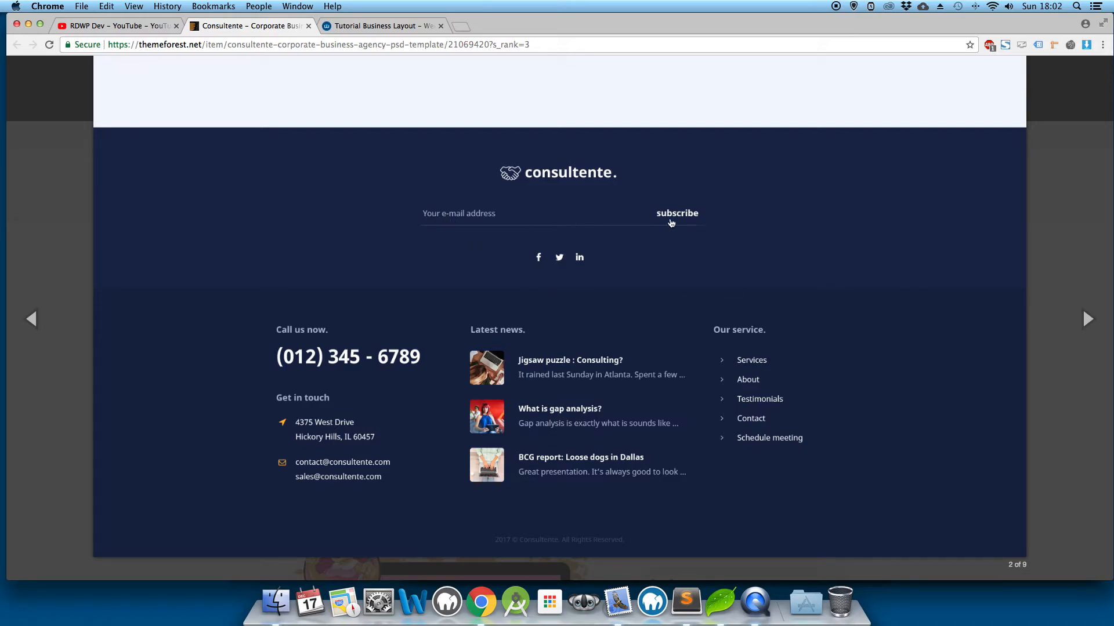
pyautogui.moveTo(257, 435)
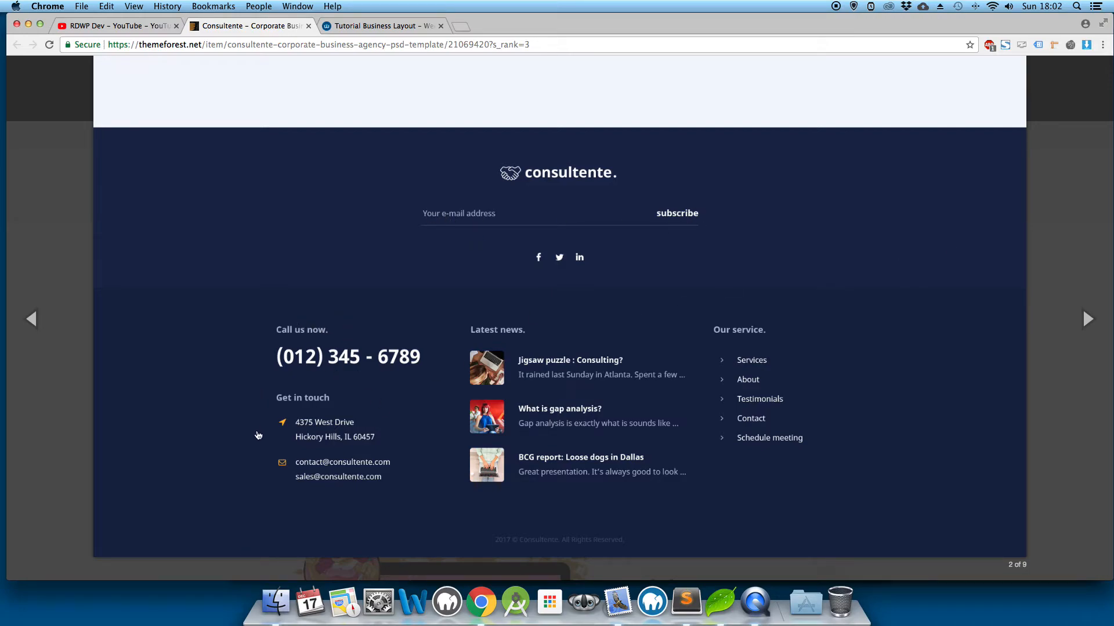
pyautogui.moveTo(626, 355)
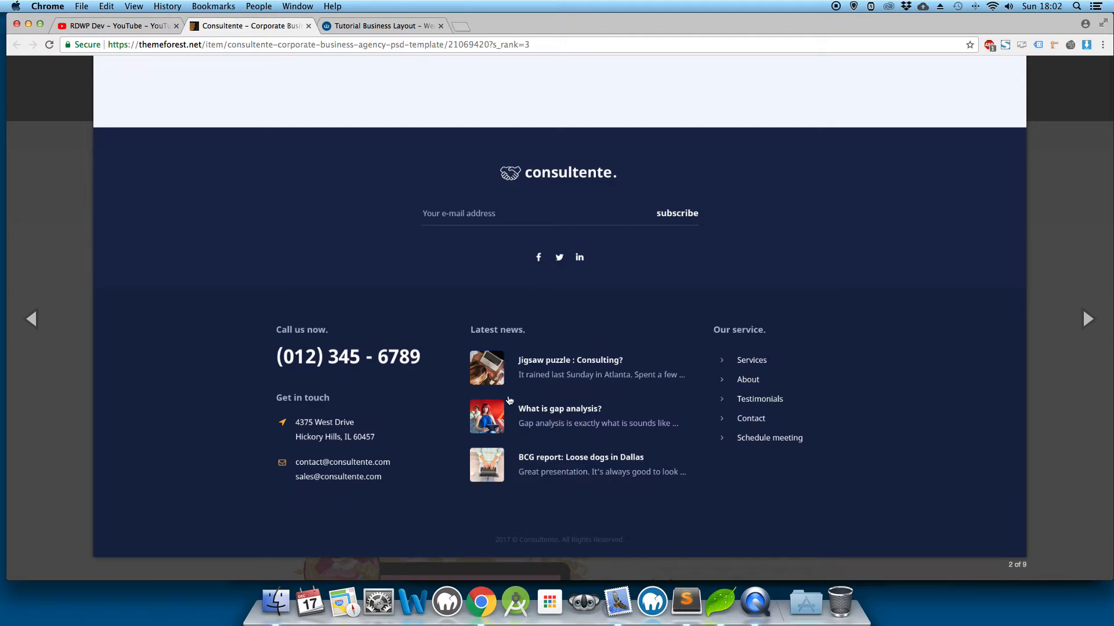
pyautogui.moveTo(810, 354)
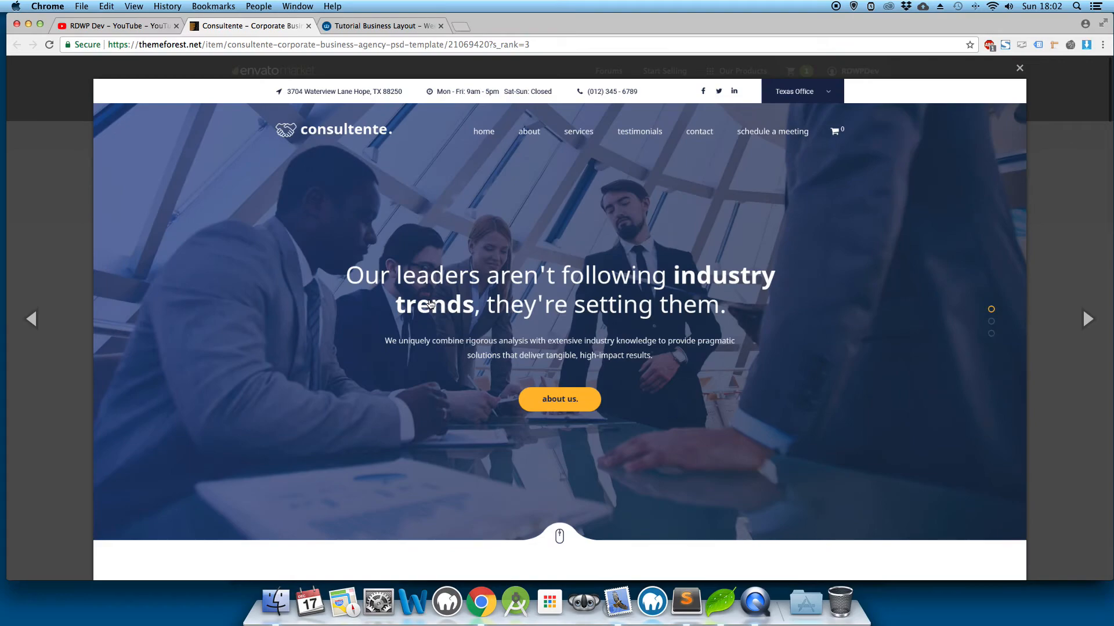
pyautogui.moveTo(461, 212)
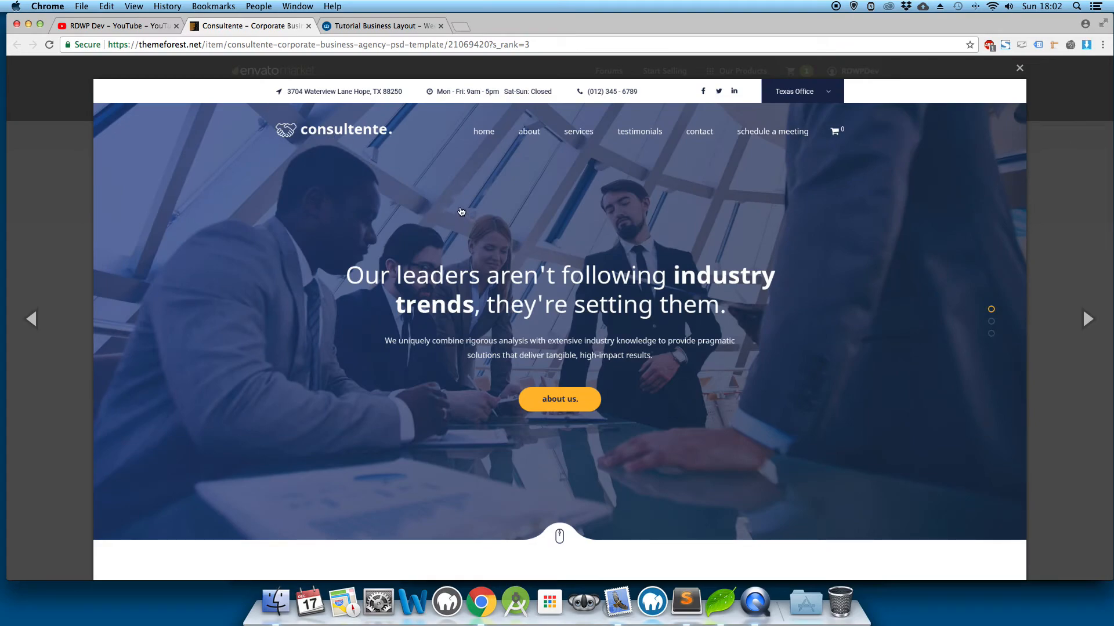
# - Switch to the Tutorial Business Layout tab and scroll to the Download Assets name and email form
pyautogui.click(382, 25)
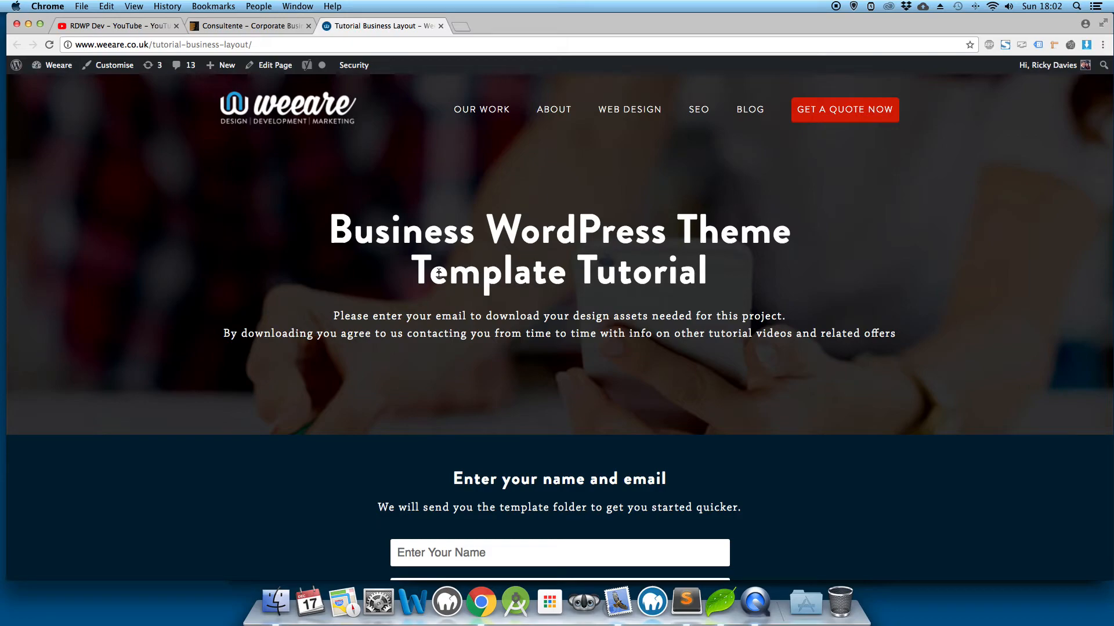
pyautogui.moveTo(113, 64)
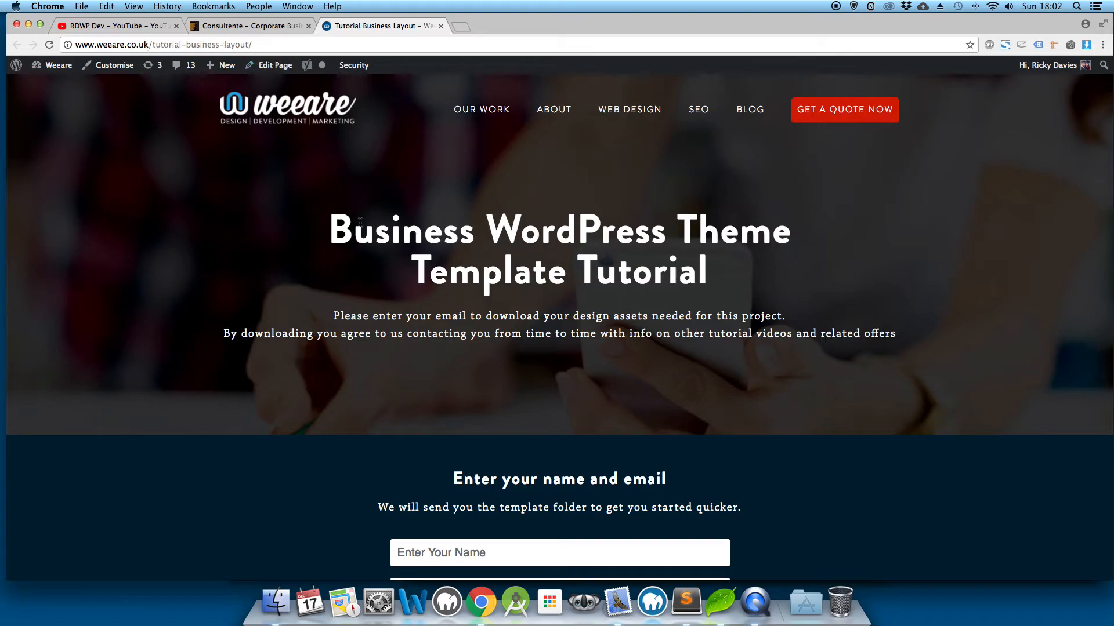
pyautogui.scroll(-3)
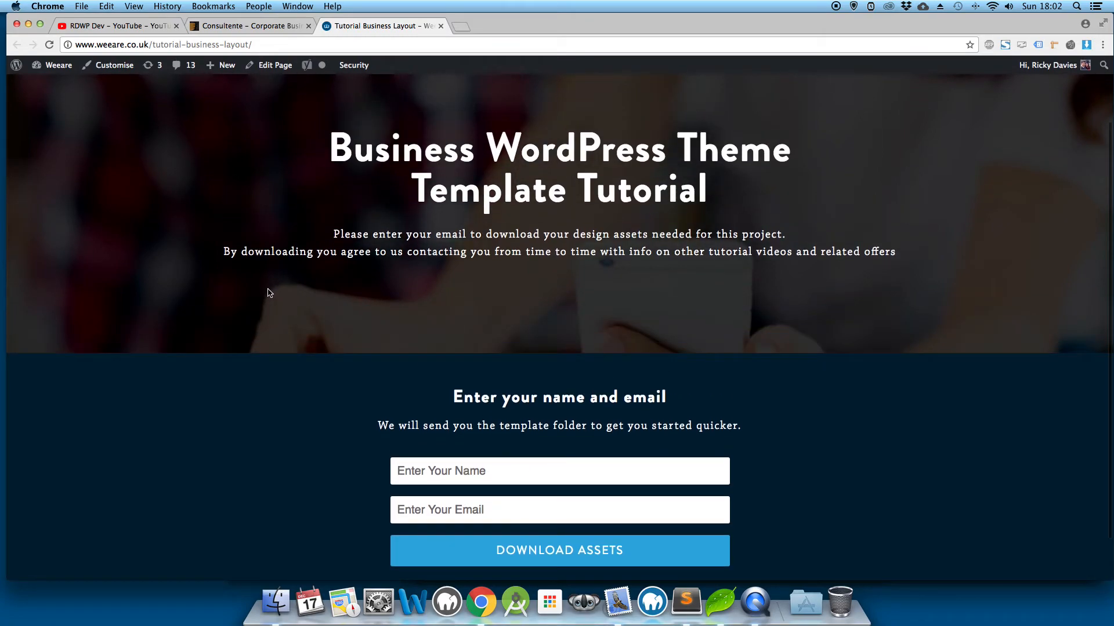
pyautogui.scroll(-3)
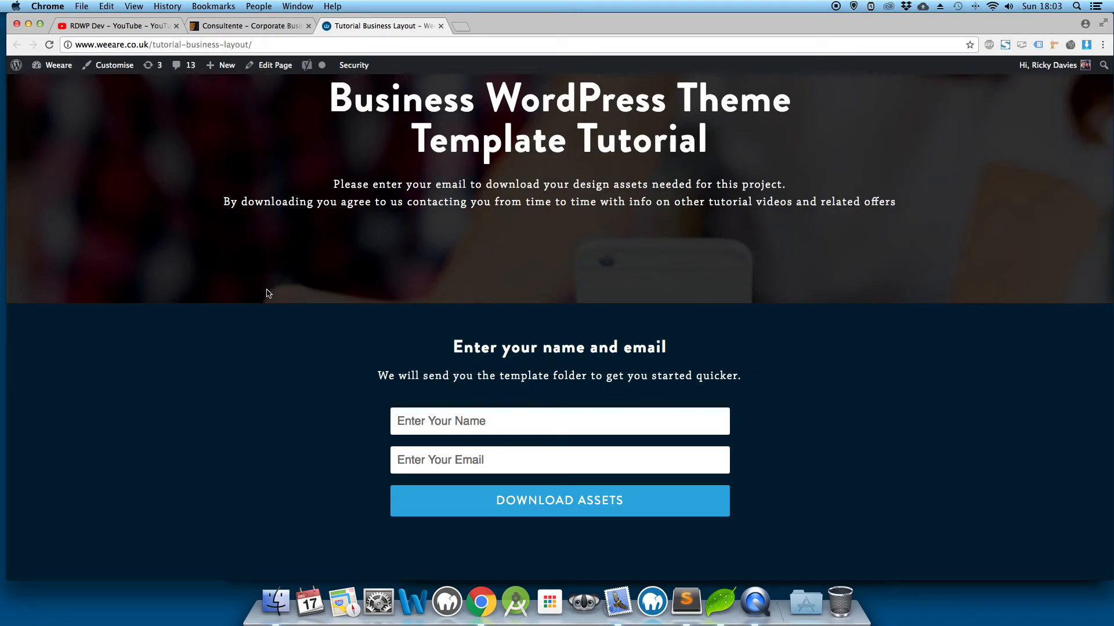
# - Return to the Consultente tab and scroll to the client-issues section with the founder quote
pyautogui.click(249, 25)
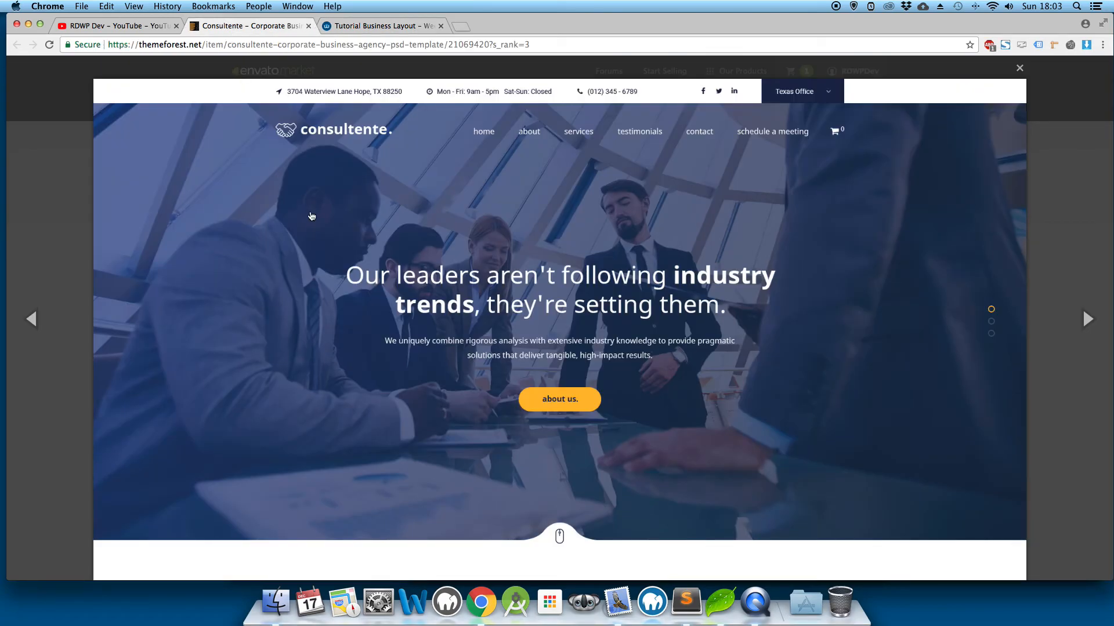
pyautogui.moveTo(664, 460)
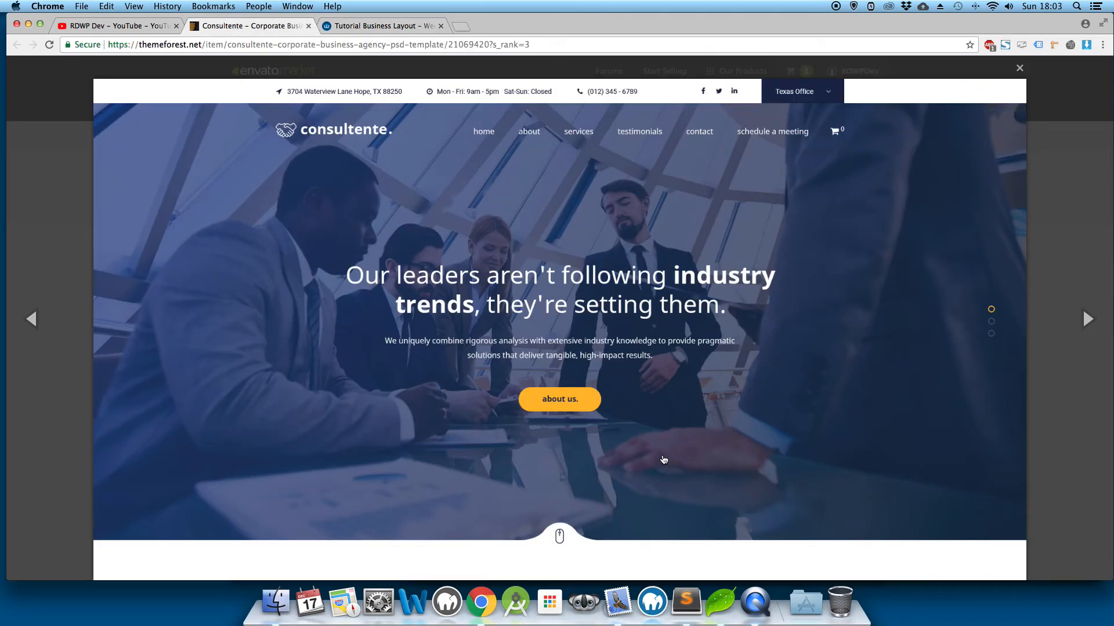
pyautogui.scroll(-3)
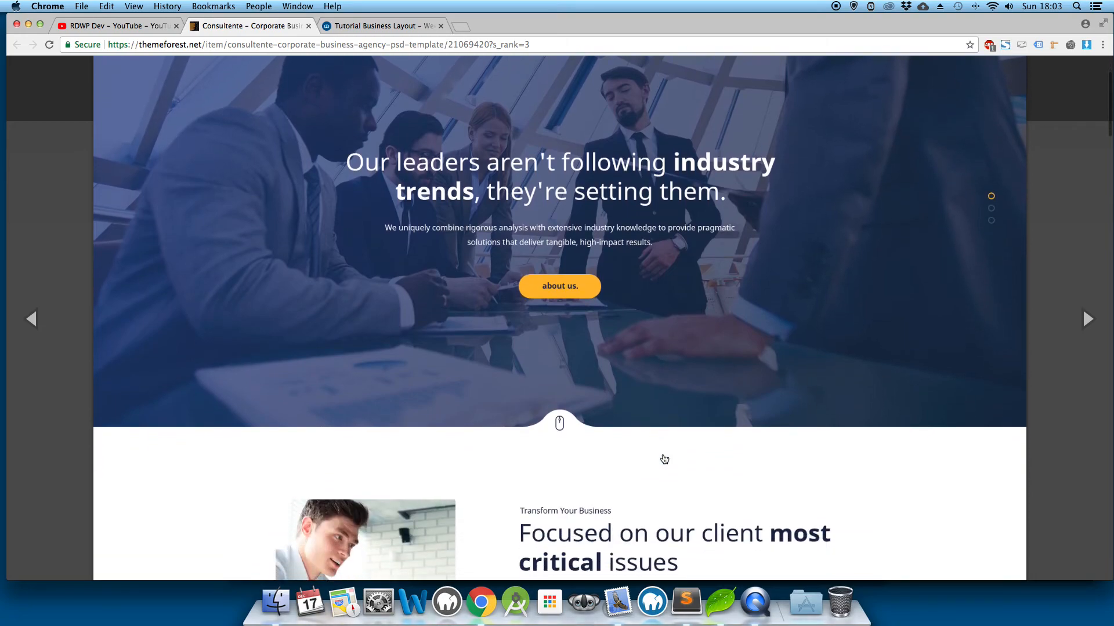
pyautogui.scroll(-3)
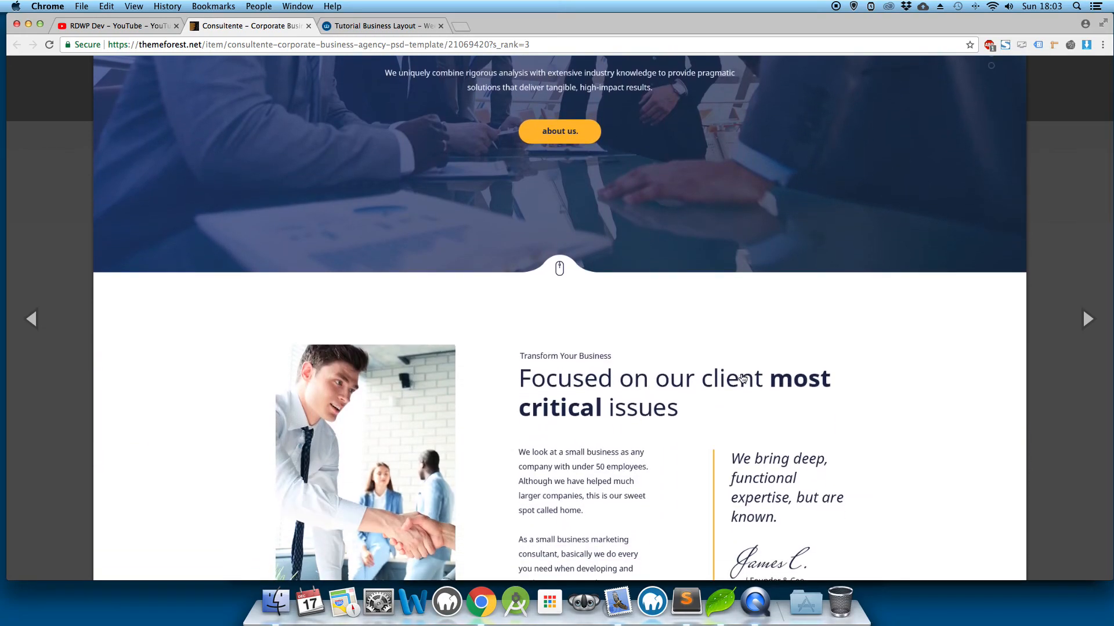
pyautogui.scroll(-3)
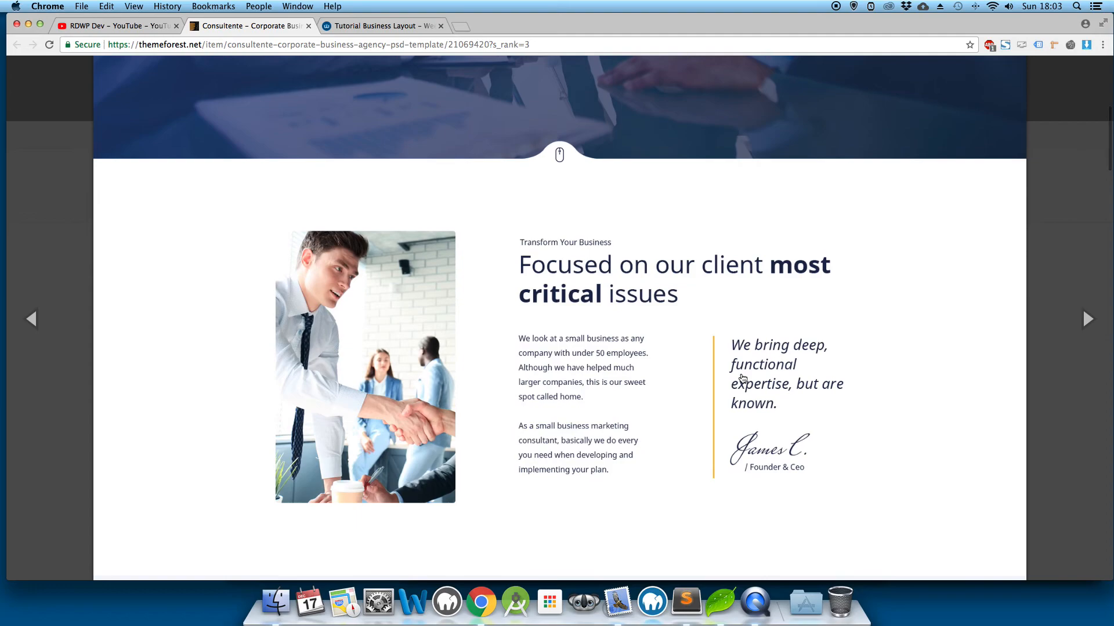
pyautogui.moveTo(737, 379)
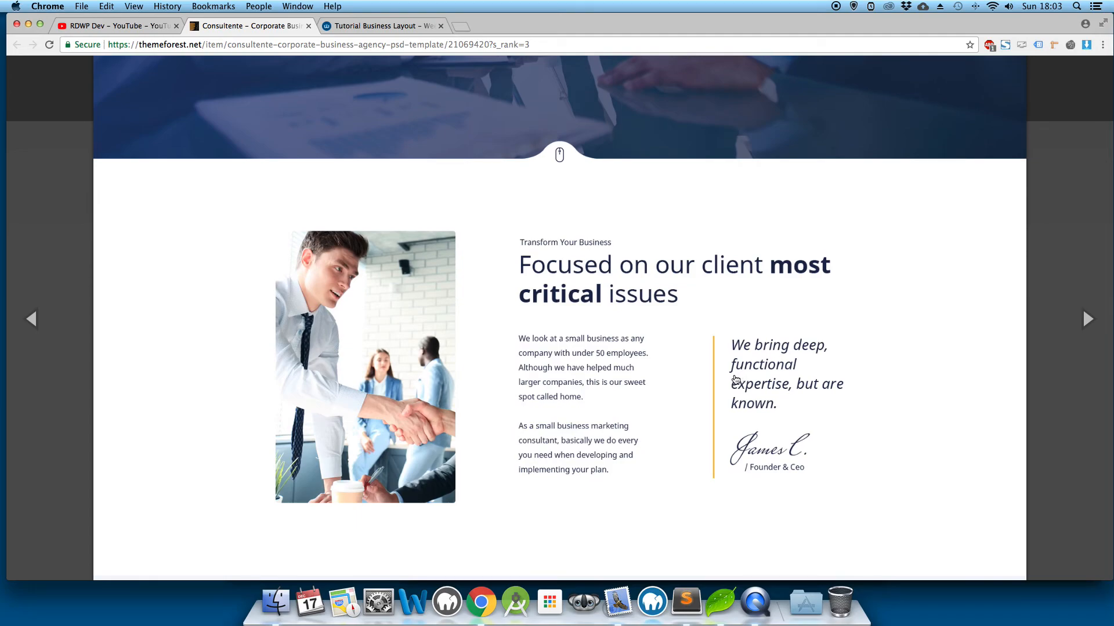
pyautogui.moveTo(610, 416)
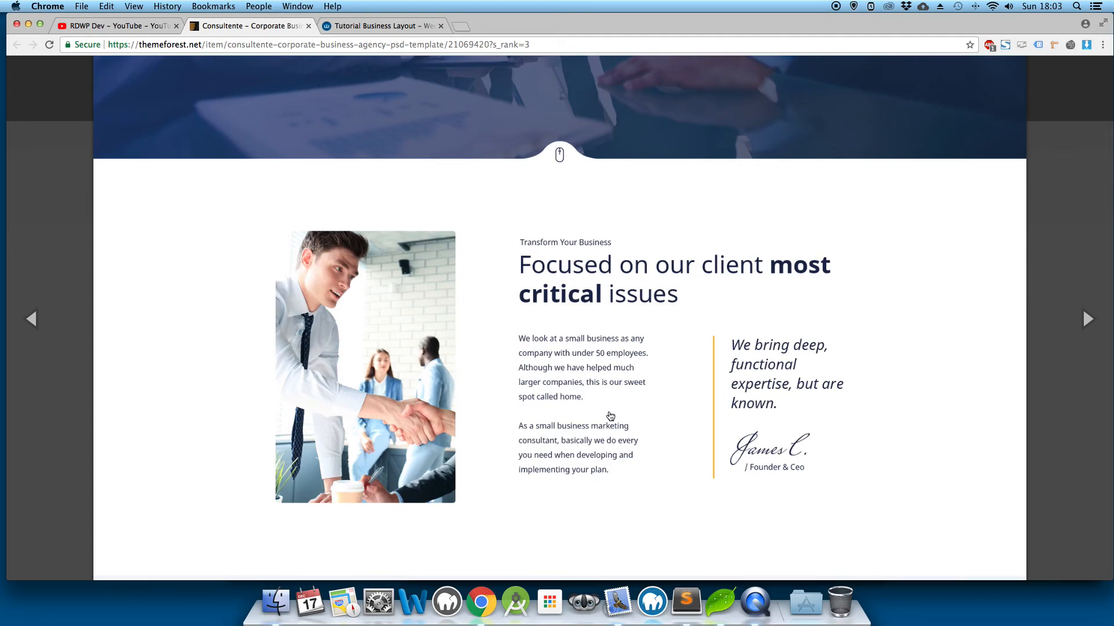
# - Scroll down to the Areas of expertise grid with its six consulting specialties
pyautogui.scroll(-3)
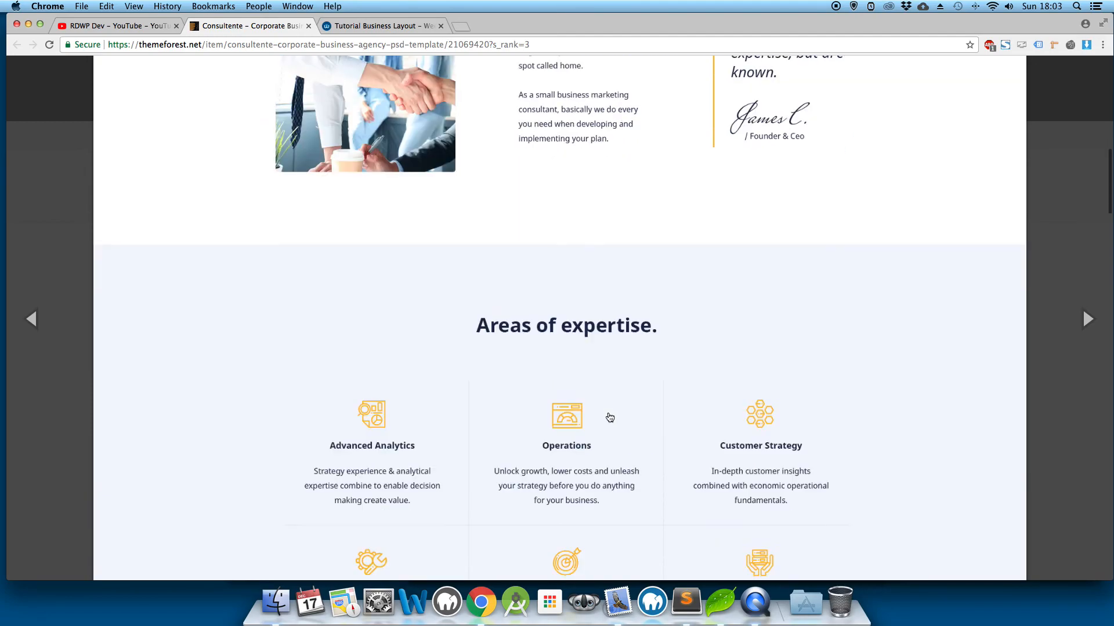
pyautogui.scroll(-3)
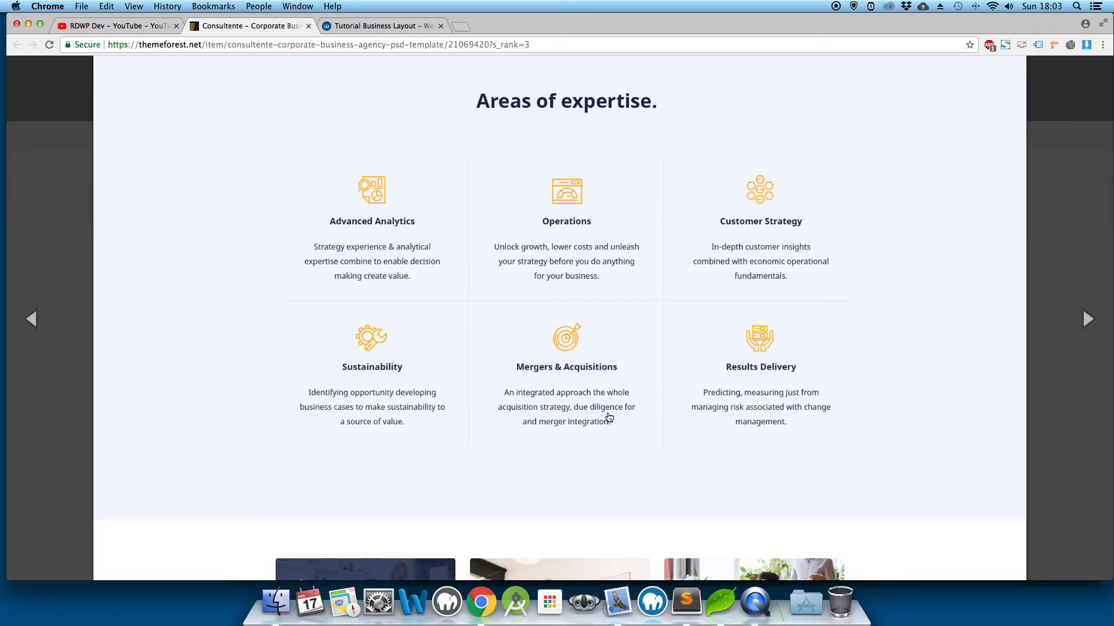
pyautogui.moveTo(608, 417)
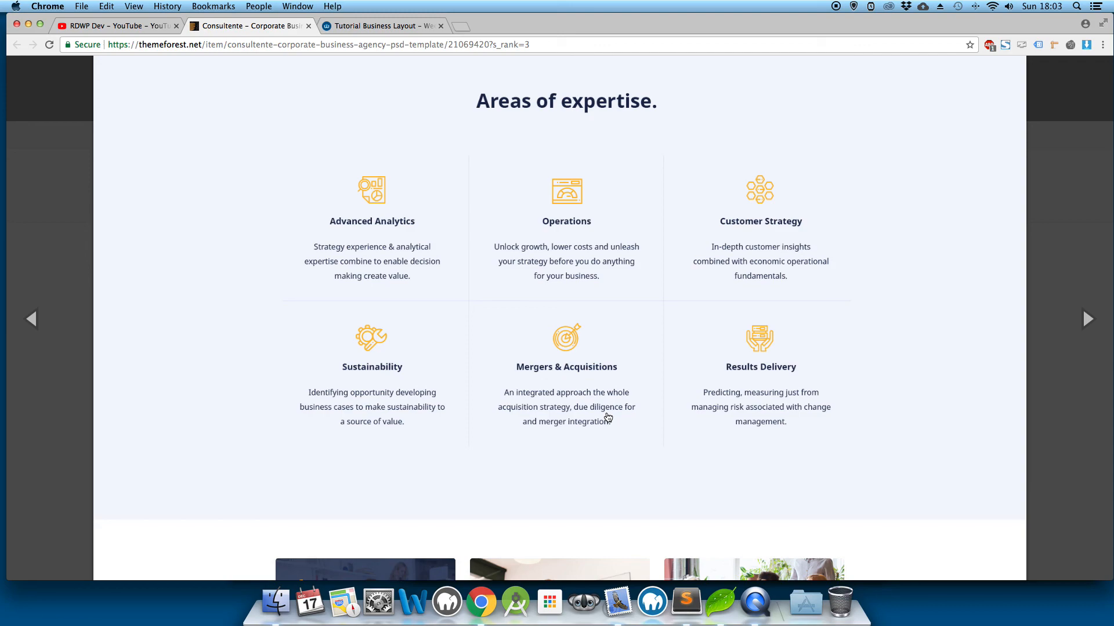
pyautogui.moveTo(804, 390)
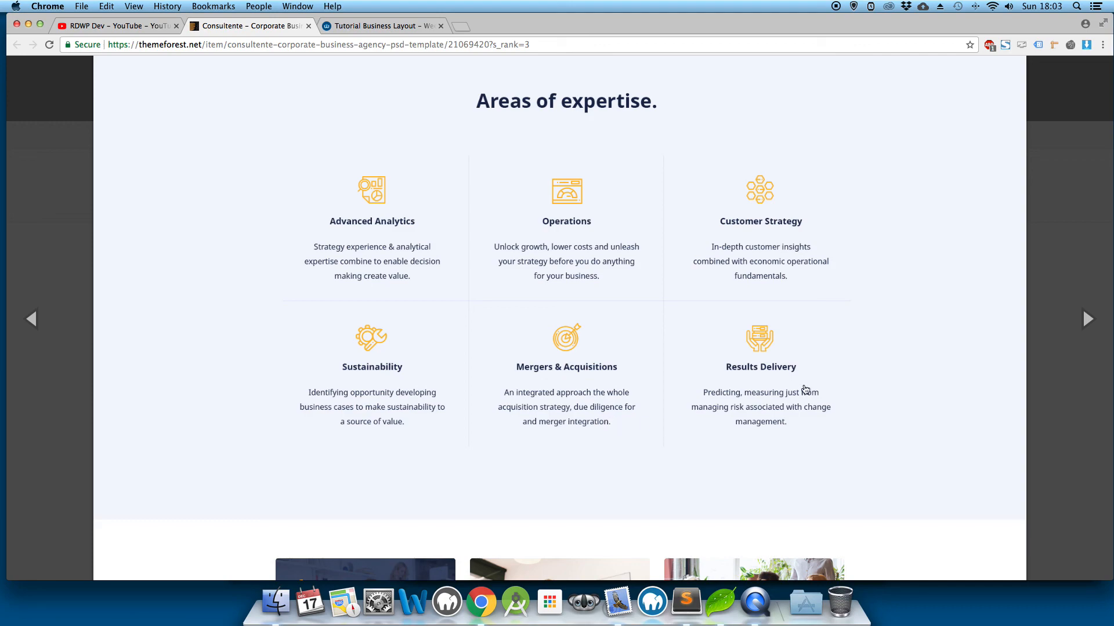